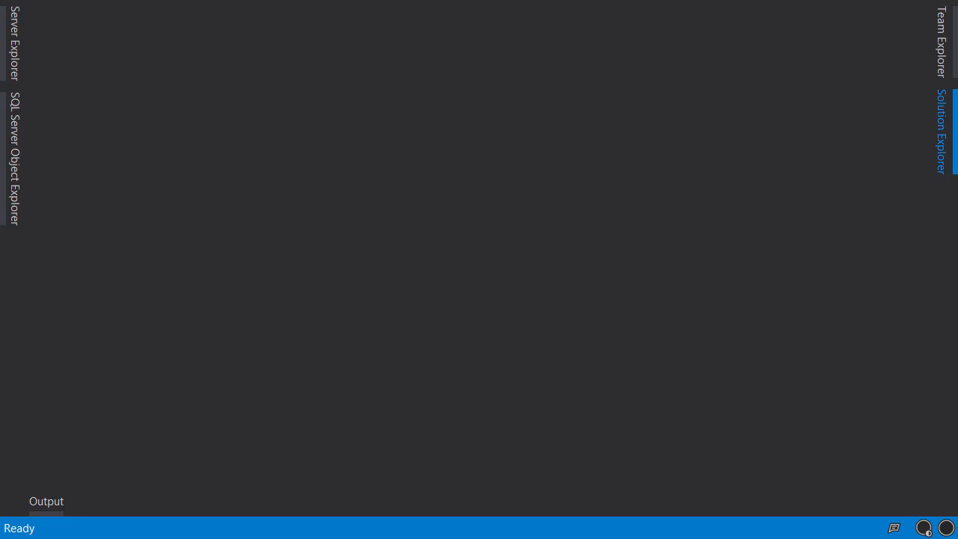
Bring up the Package Manager Console from the Tools menu for the Vidly project
left_click(383, 9)
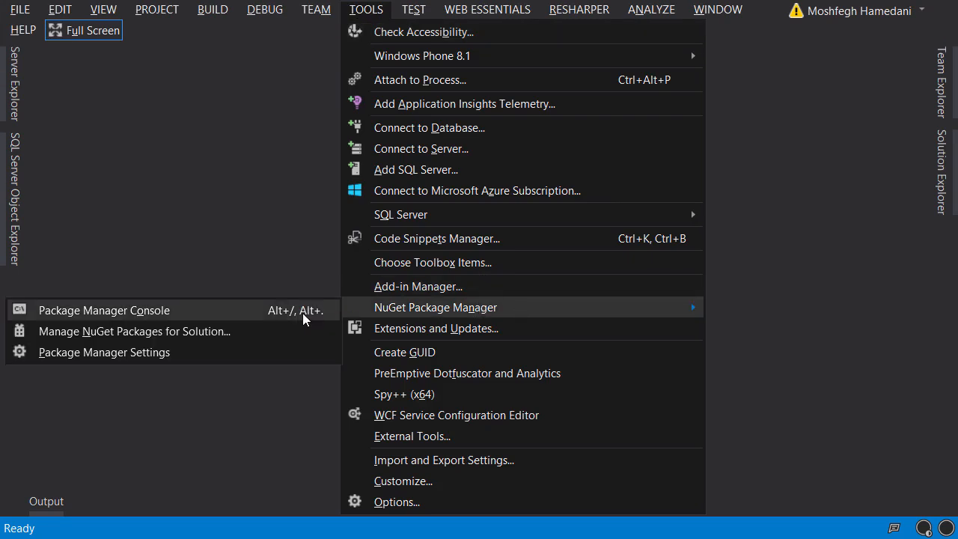
mouse_move(267, 317)
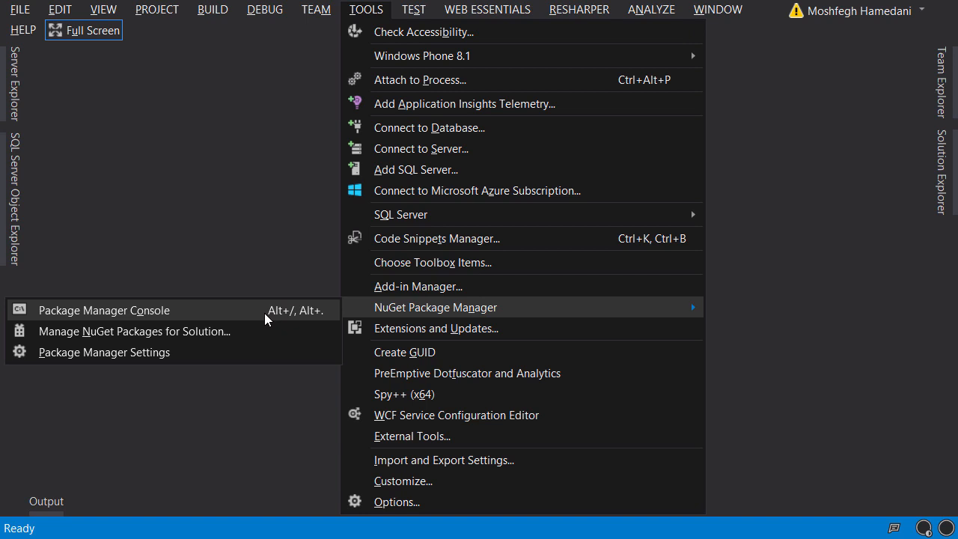
left_click(103, 310)
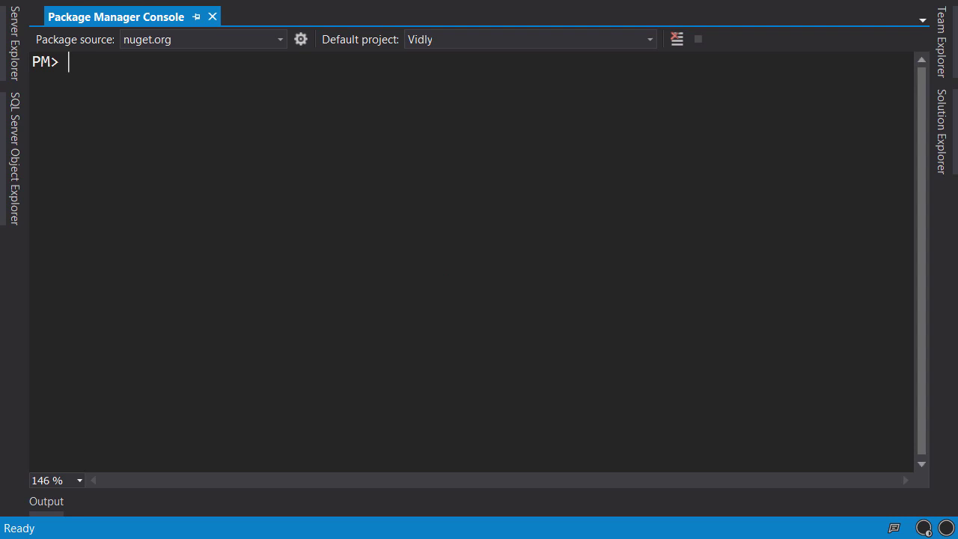
Run enable-migrations to add a migrations Configuration.cs to Vidly
type("enable-migr")
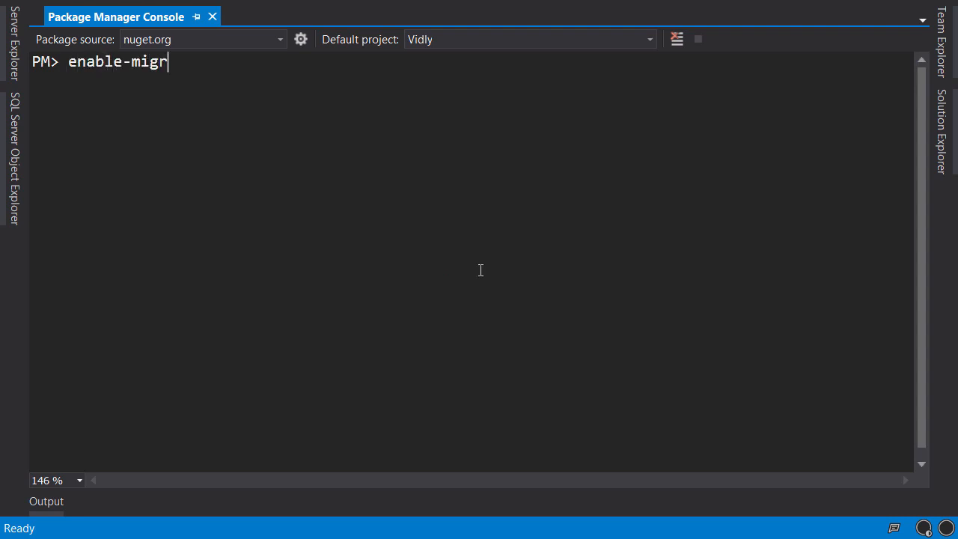
type("ations")
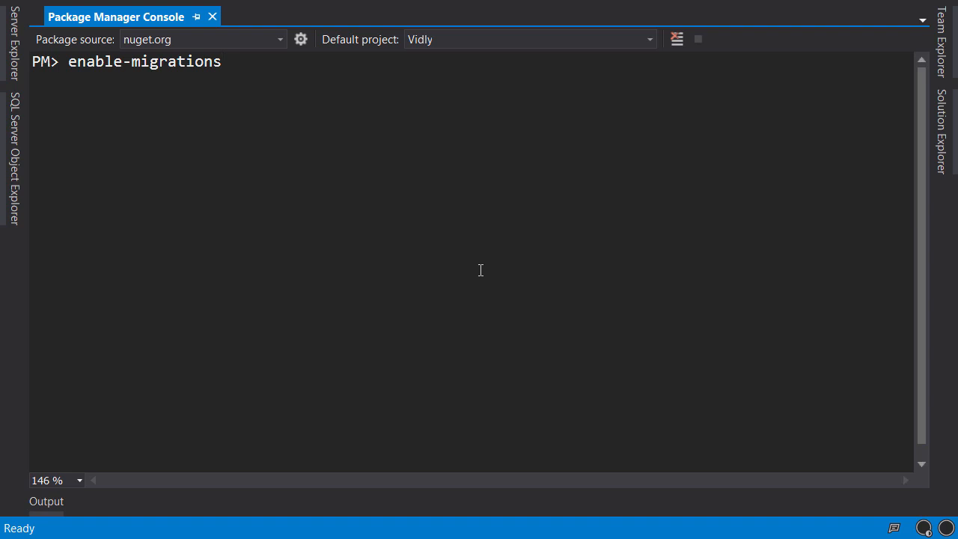
key("Enter")
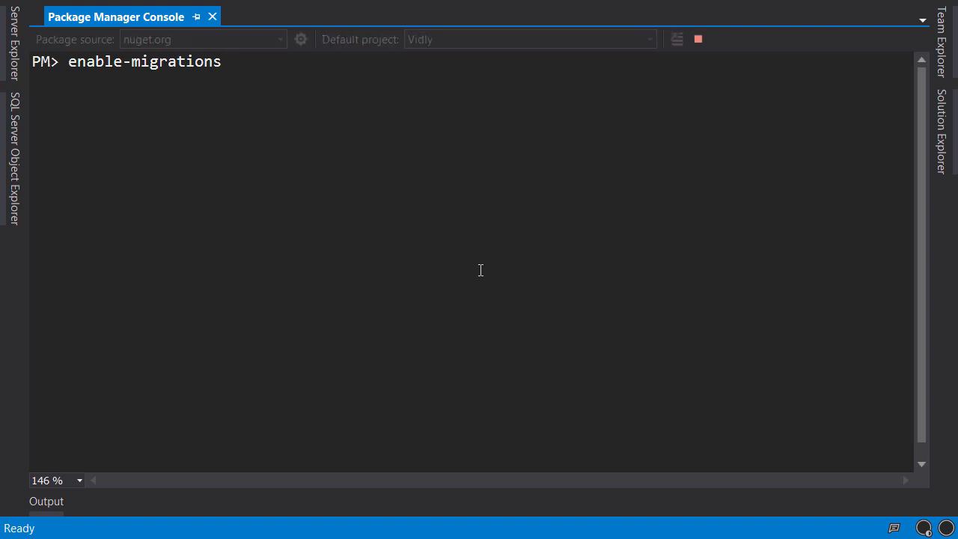
key("Enter")
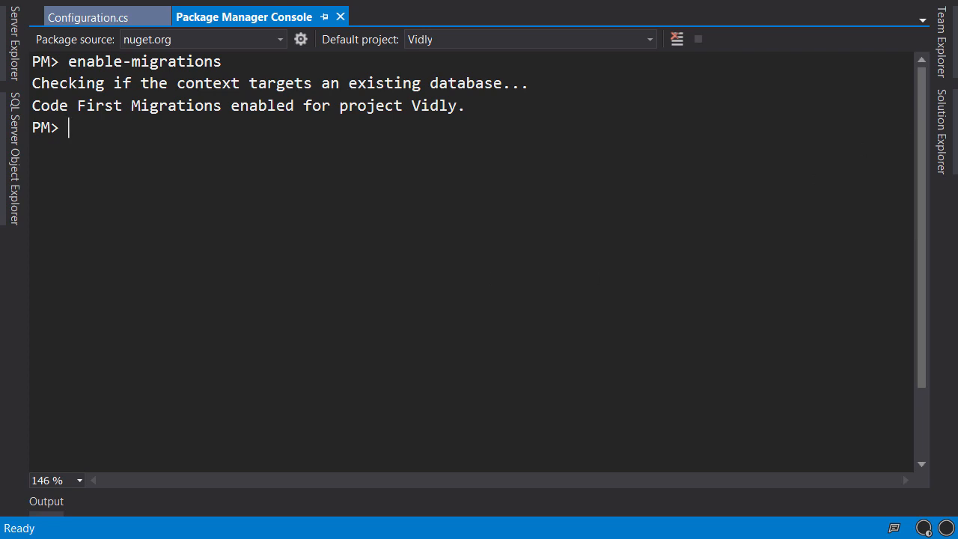
left_click(940, 119)
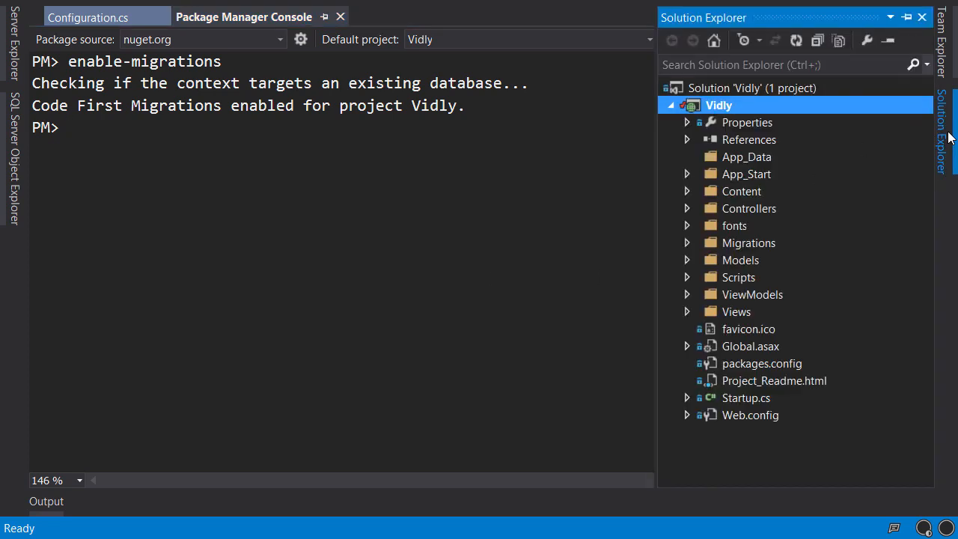
left_click(748, 243)
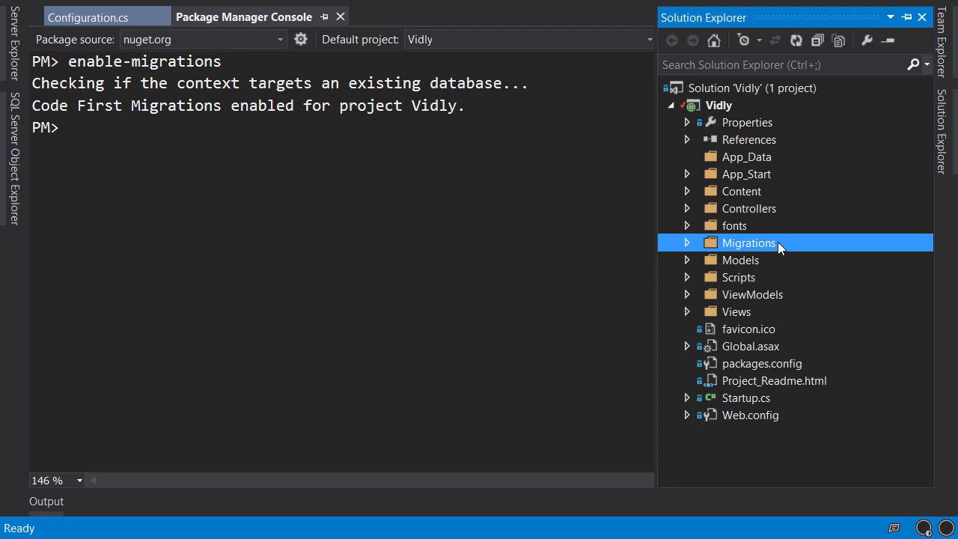
left_click(687, 243)
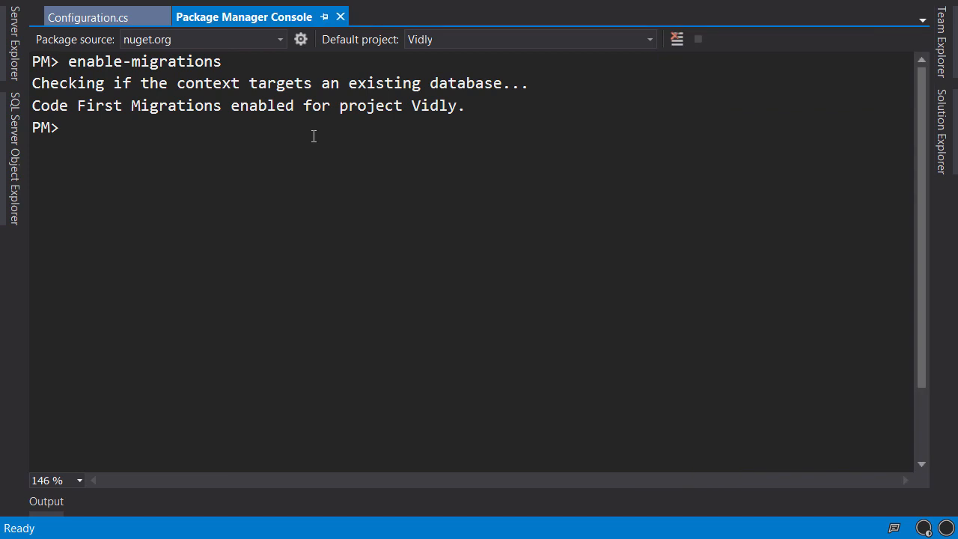
Run add-migration InitialModel to scaffold the first migration
type("add-m")
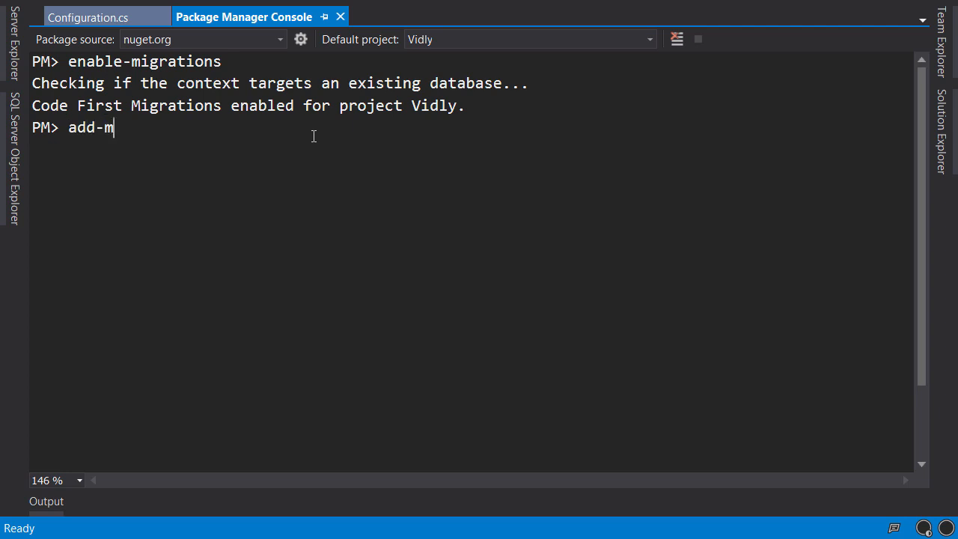
type("igration")
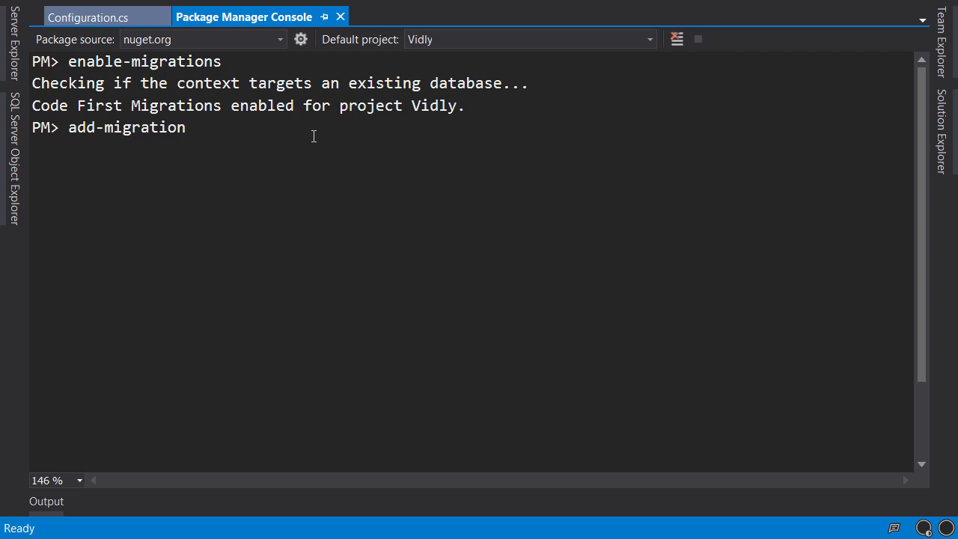
type("\" \"")
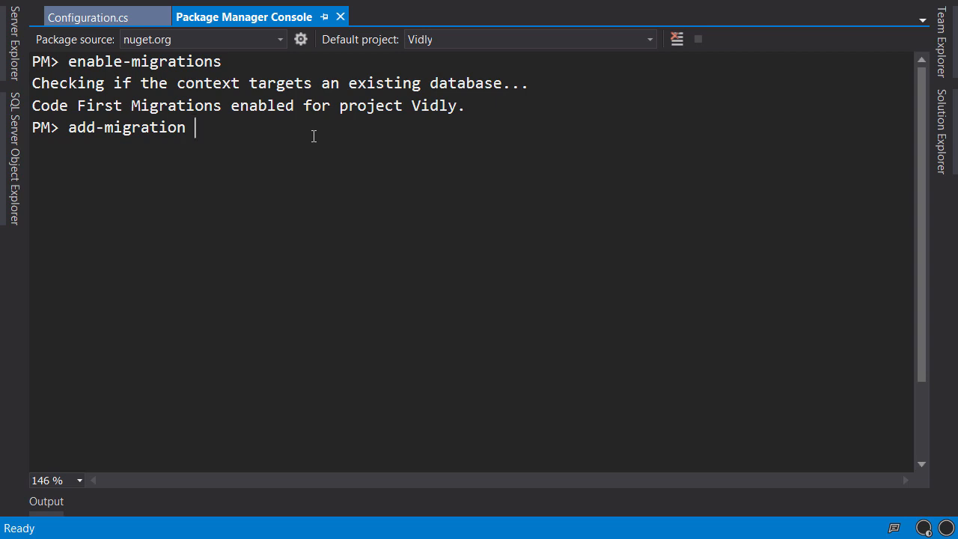
type("InitialModel")
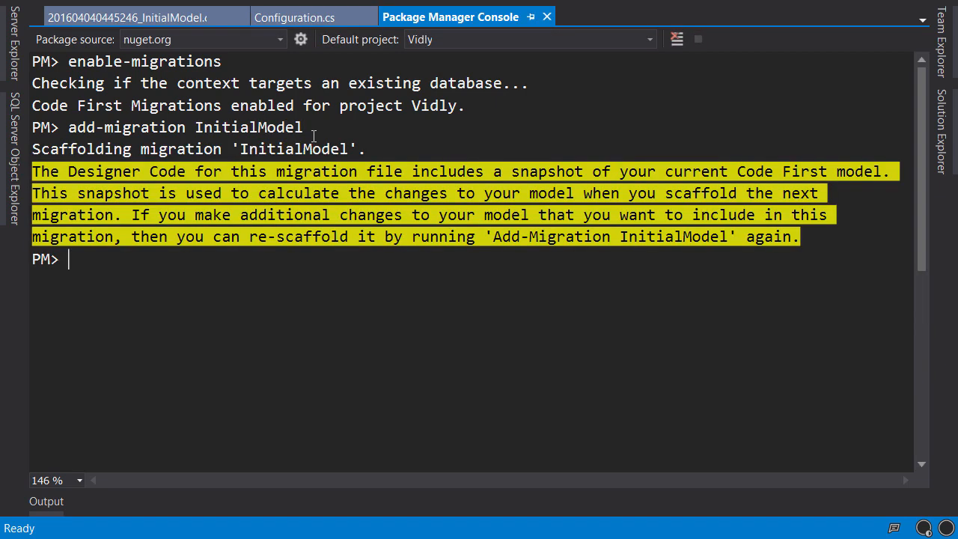
mouse_move(949, 120)
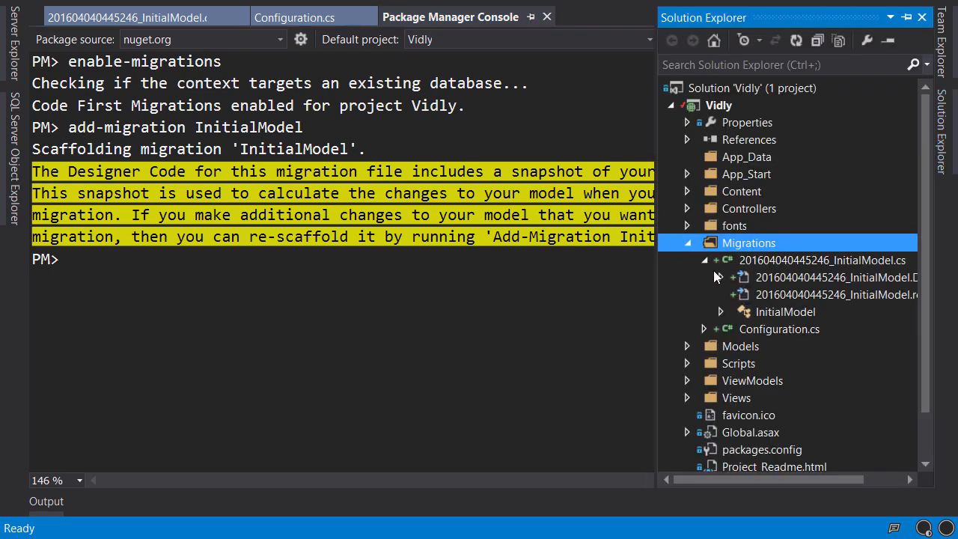
View the InitialModel migration's Up() method and highlight the AspNetRoles table
left_click(824, 260)
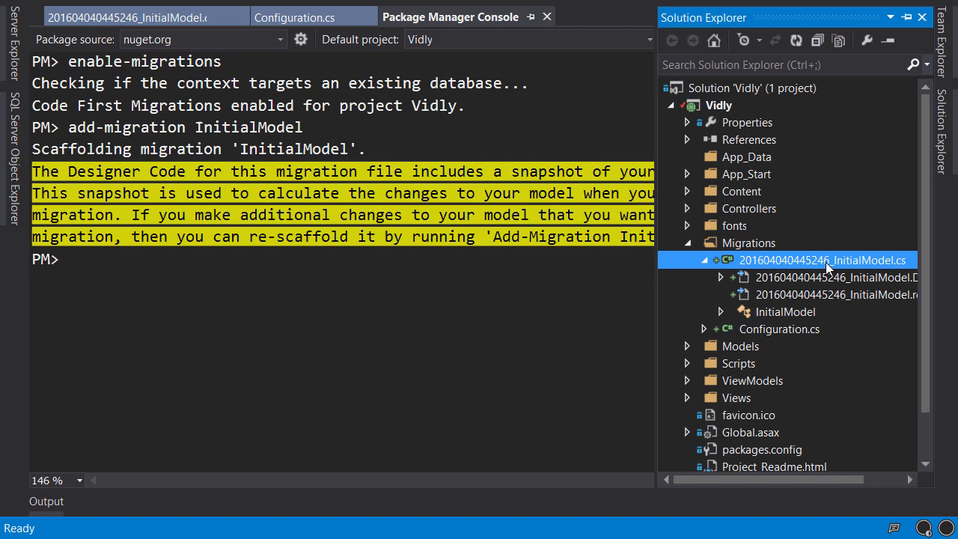
double_click(823, 260)
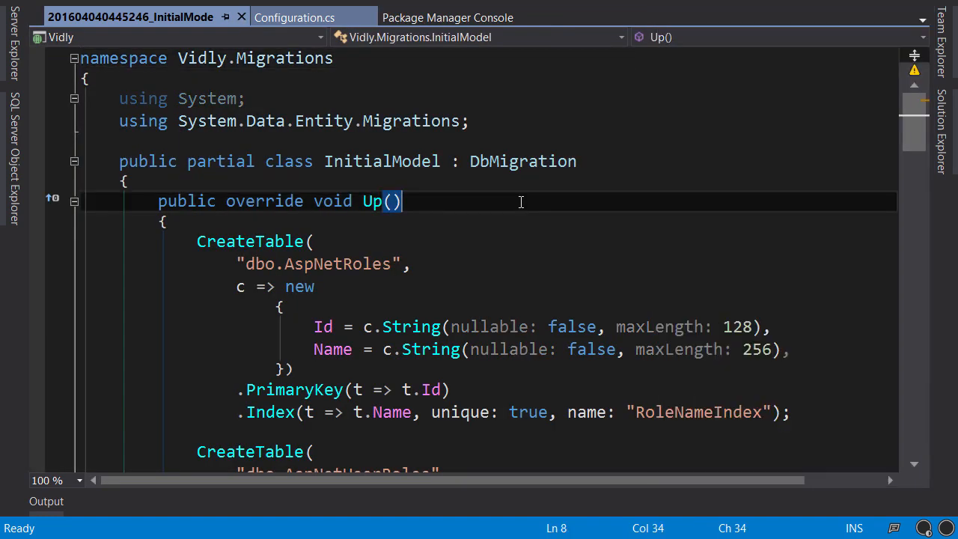
mouse_move(701, 206)
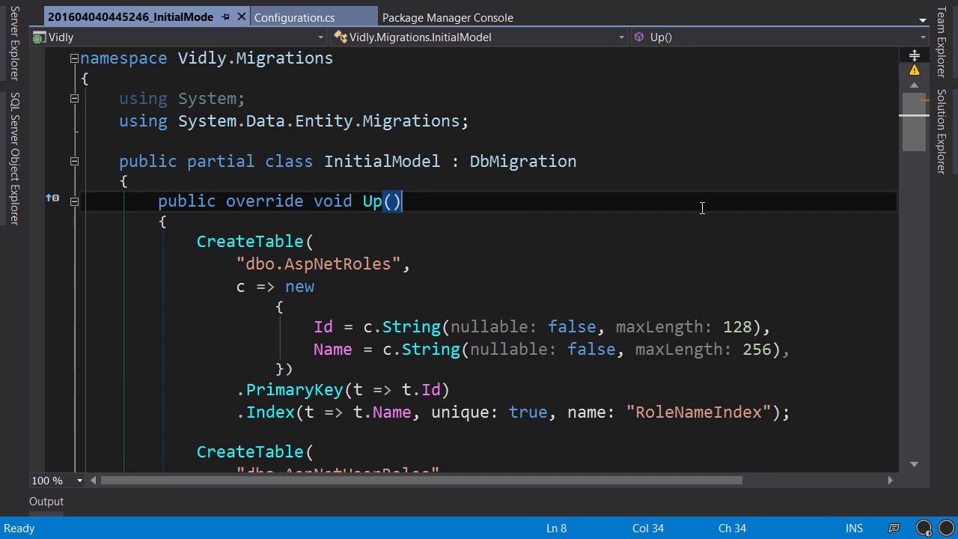
left_click(198, 241)
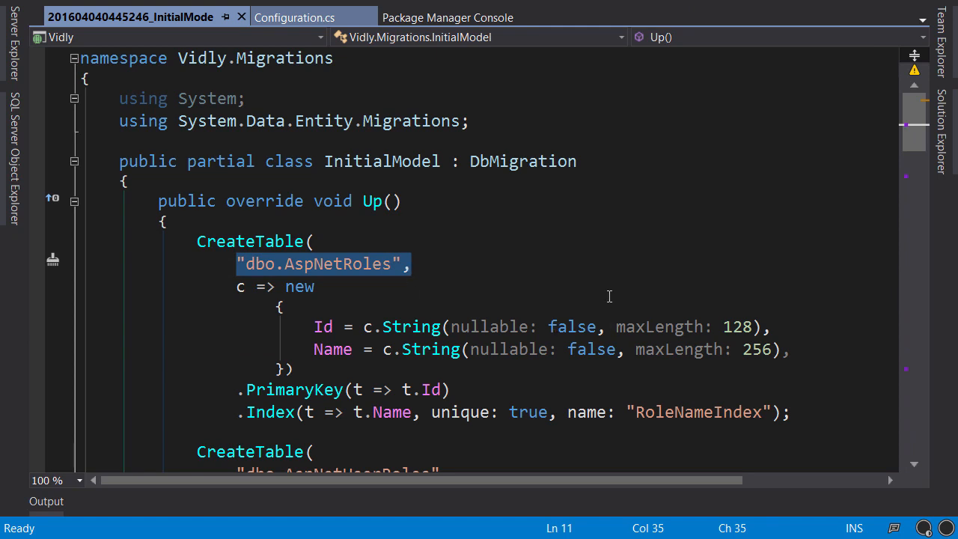
Review the AspNetUserRoles and AspNetUsers table definitions further down
scroll("down", 3)
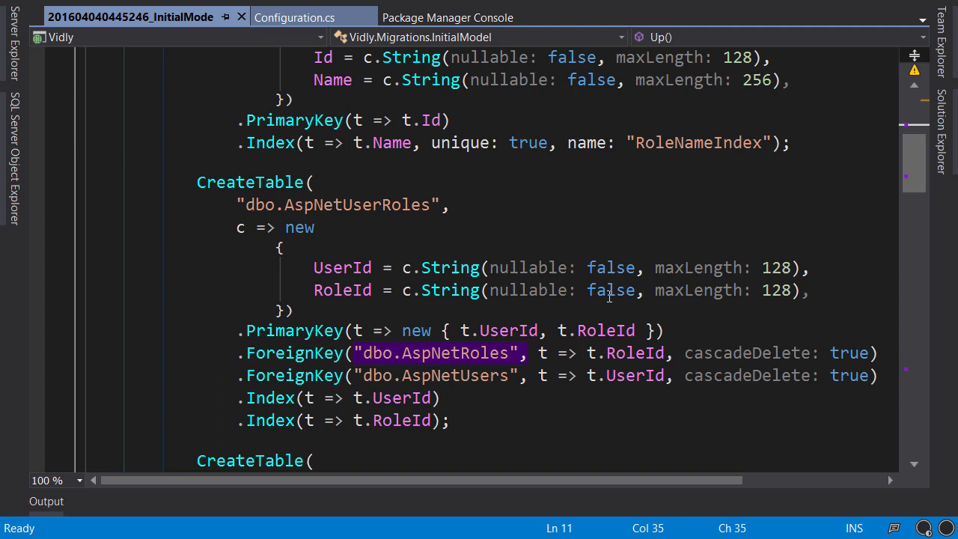
scroll("down", 3)
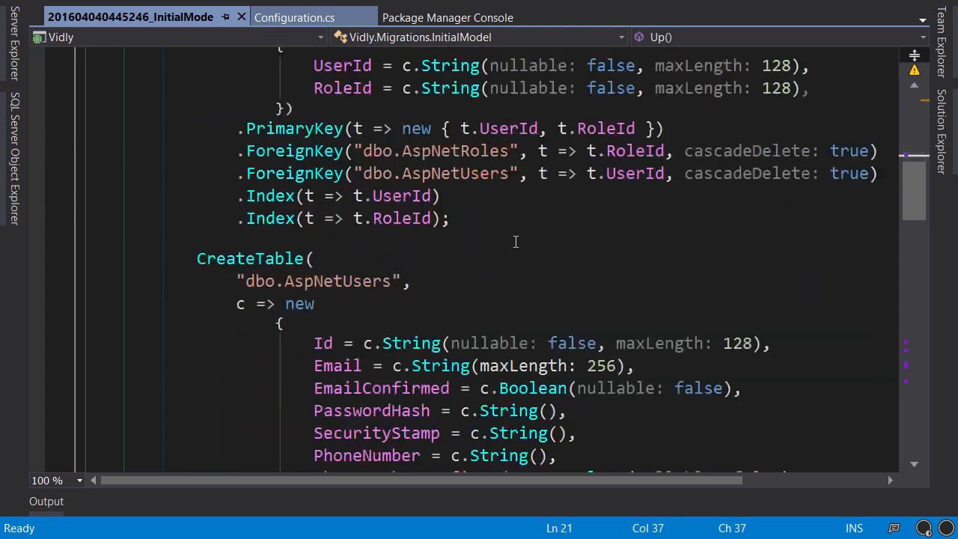
double_click(339, 281)
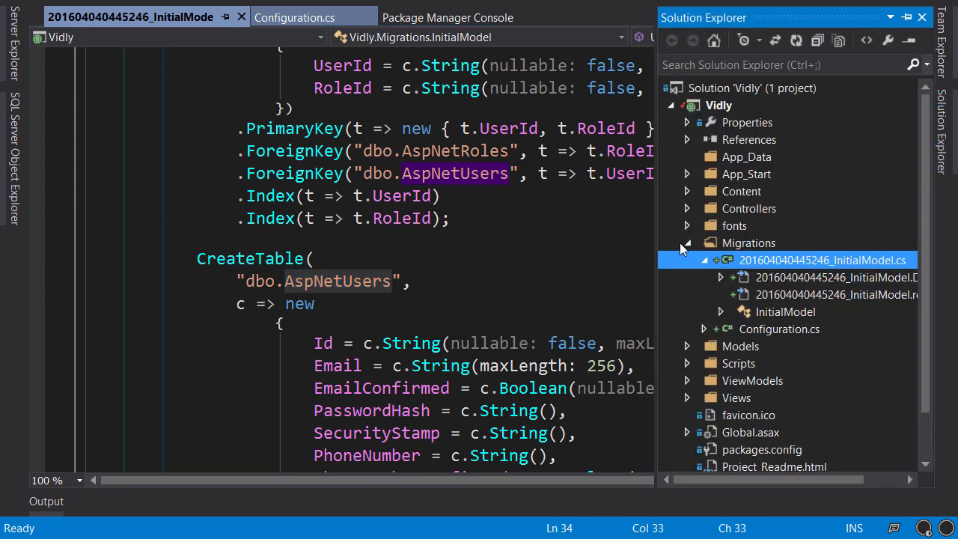
View IdentityModels.cs and highlight ApplicationDbContext deriving from IdentityDbContext
left_click(689, 243)
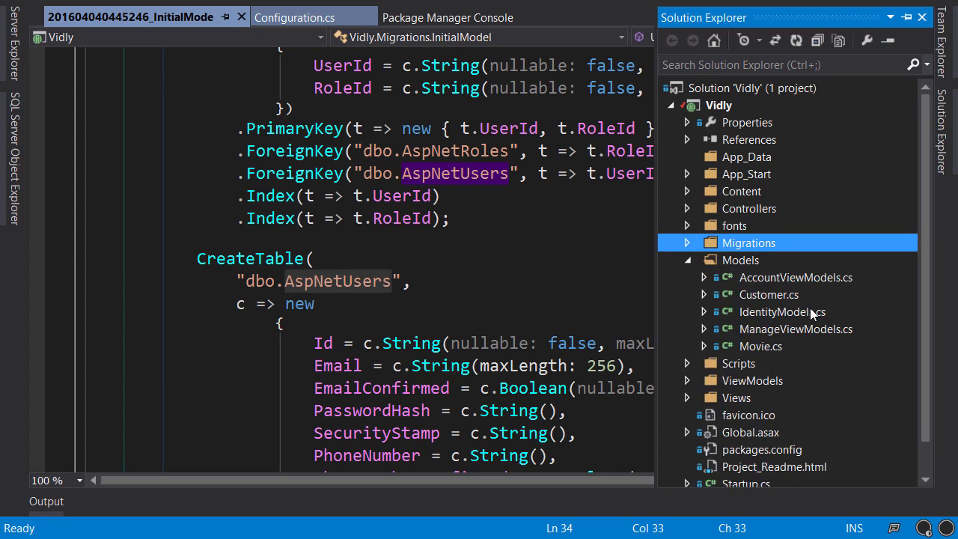
double_click(783, 311)
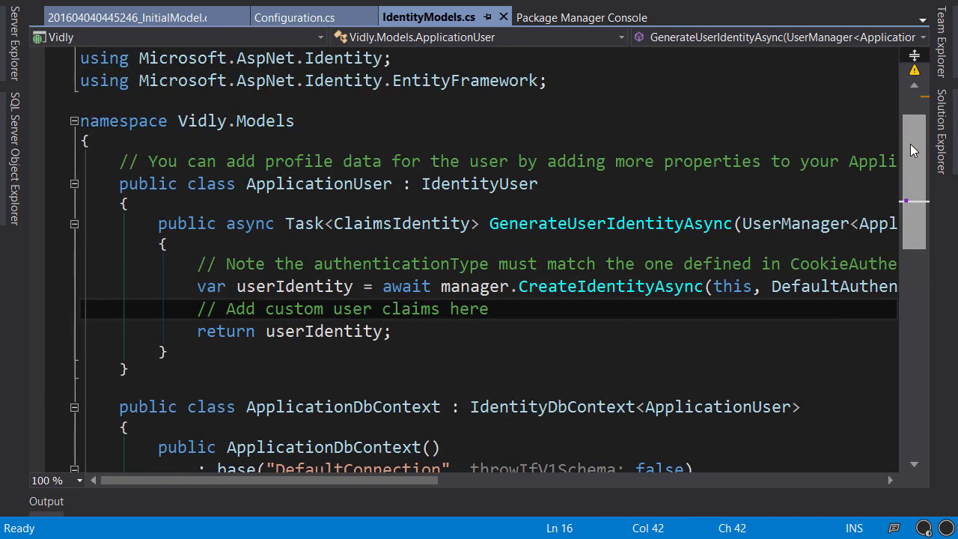
double_click(318, 182)
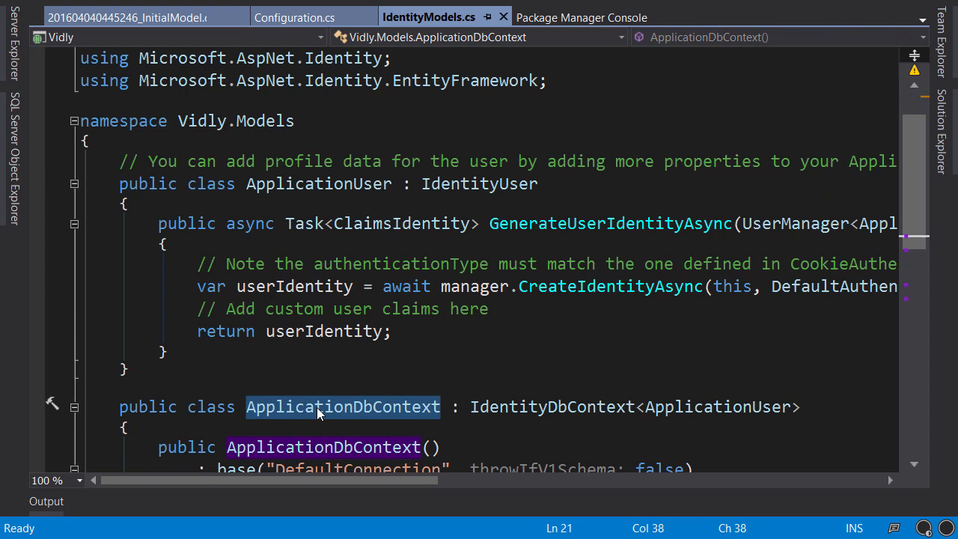
double_click(551, 407)
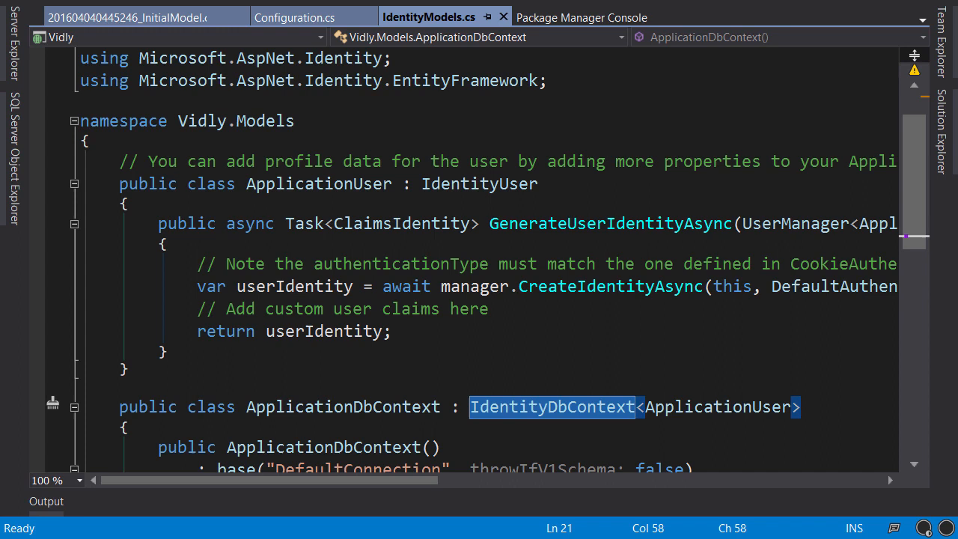
mouse_move(384, 446)
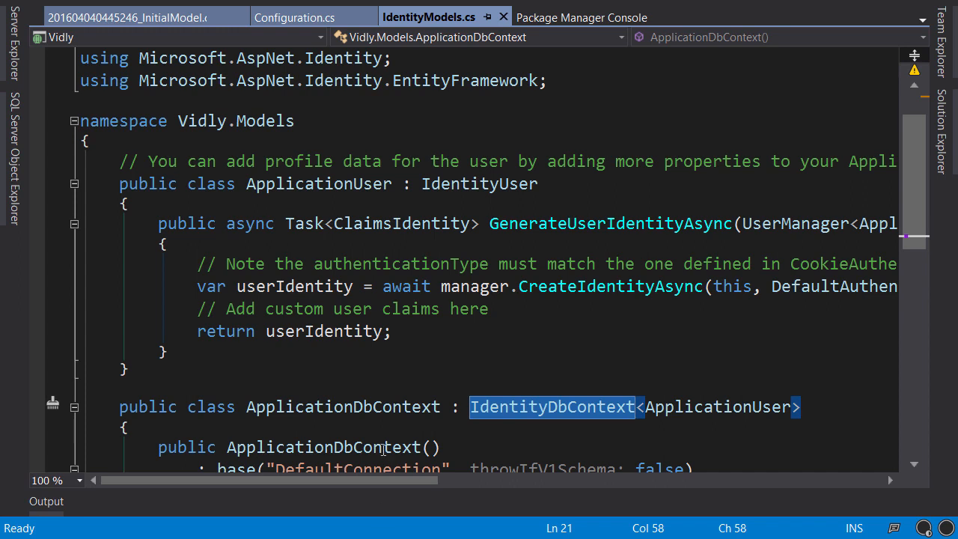
Highlight ApplicationDbContext and IdentityDbContext again, then return to the migration file
double_click(343, 408)
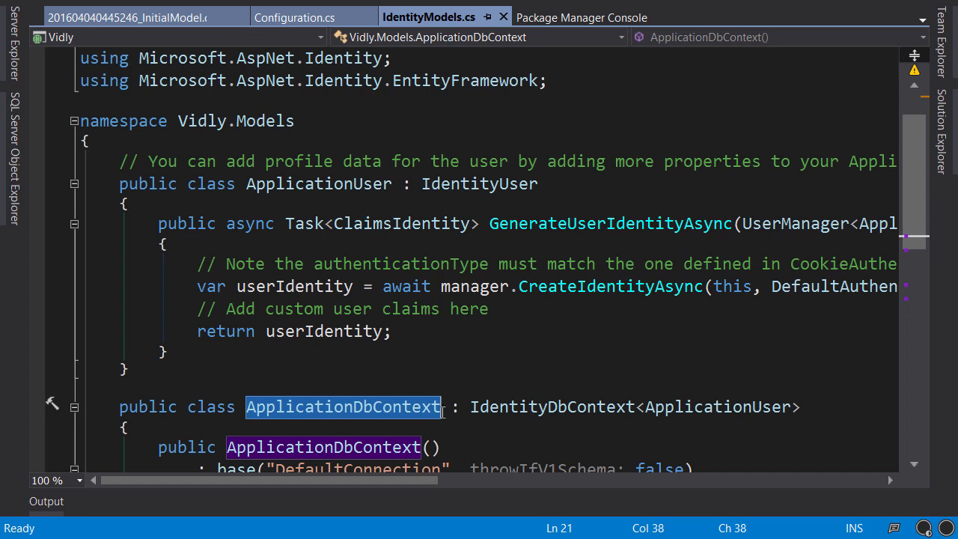
double_click(551, 407)
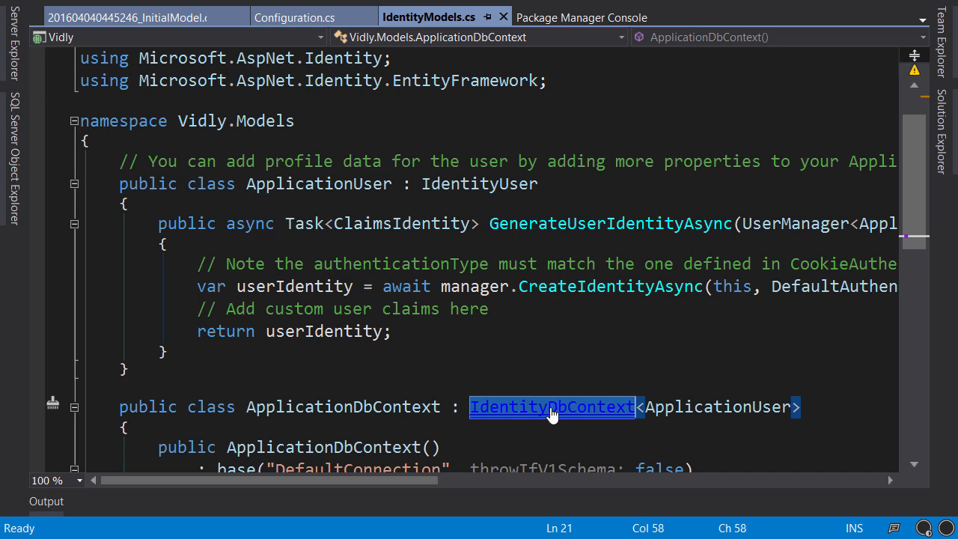
left_click(135, 16)
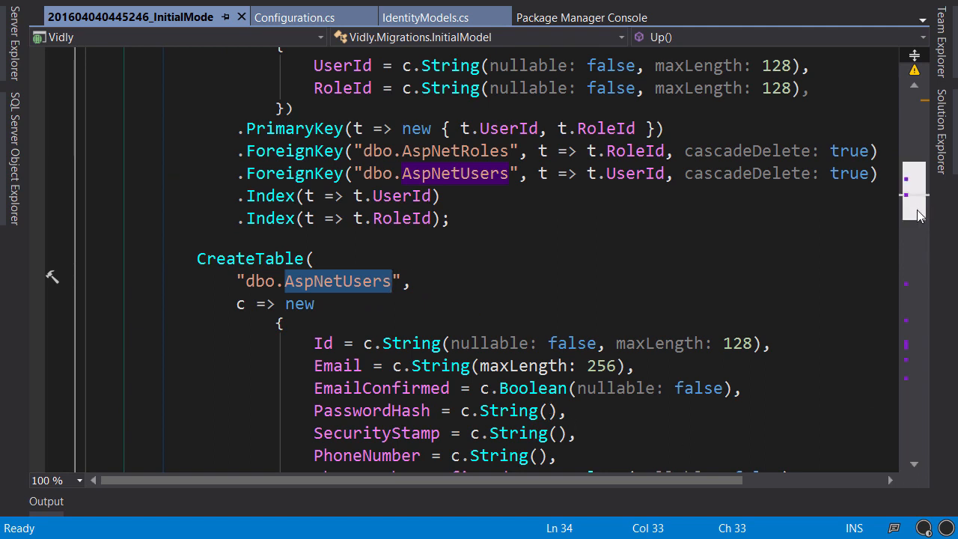
Review the AspNetUsers columns down to the AspNetUserClaims table definition
scroll("down", 3)
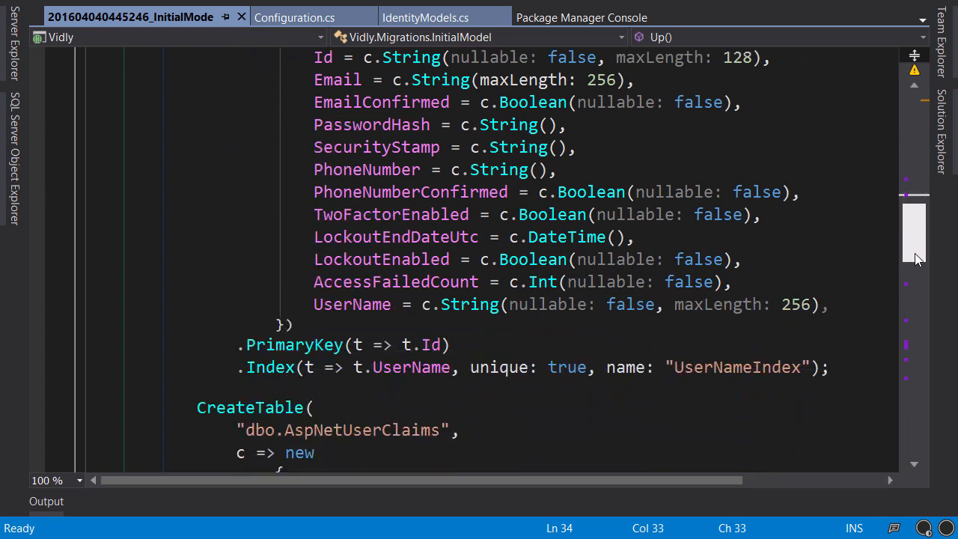
scroll("down", 3)
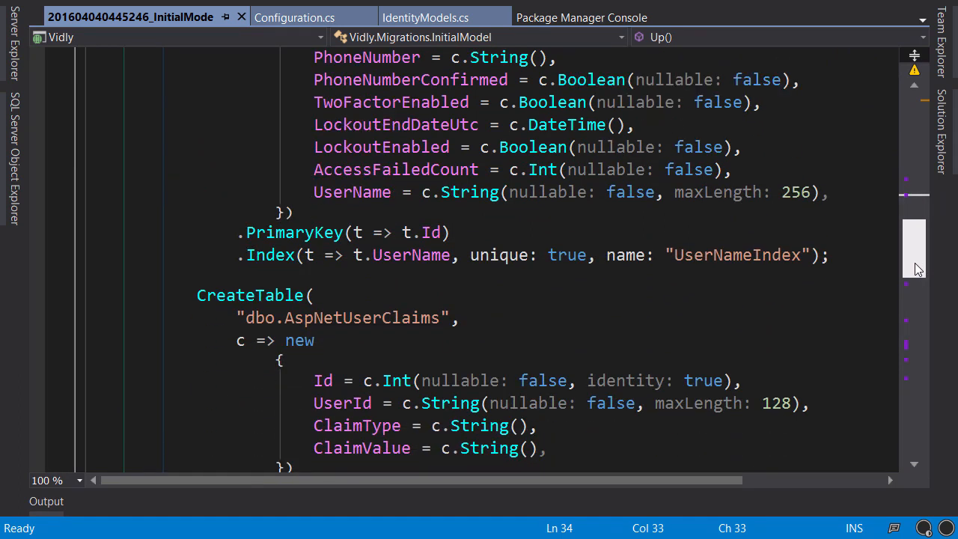
scroll("down", 3)
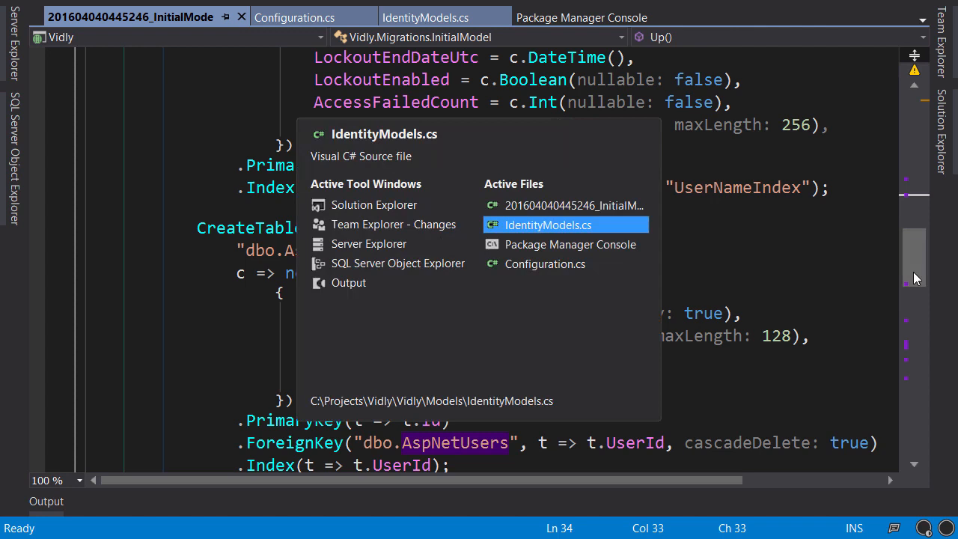
Add a public DbSet<Customer> Customers property to ApplicationDbContext in IdentityModels.cs
left_click(547, 224)
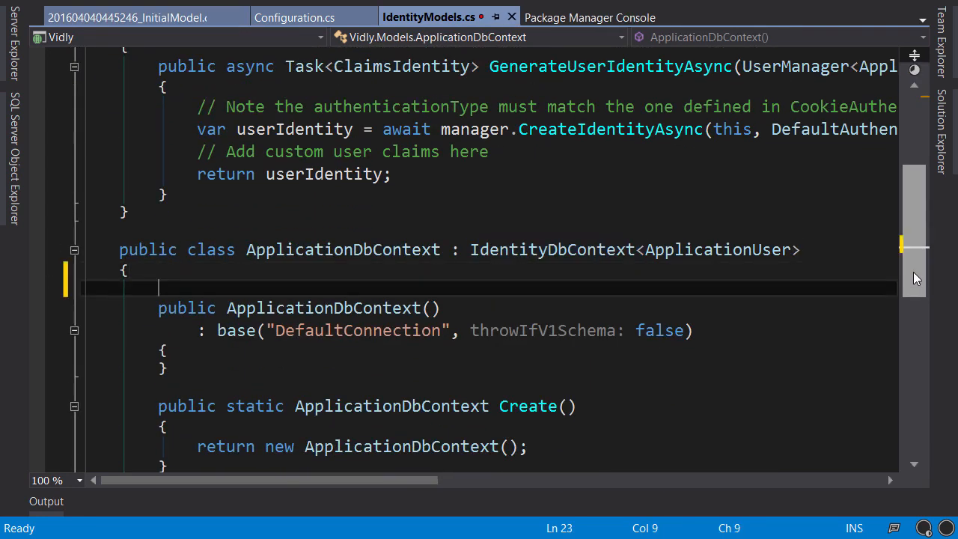
type("prop")
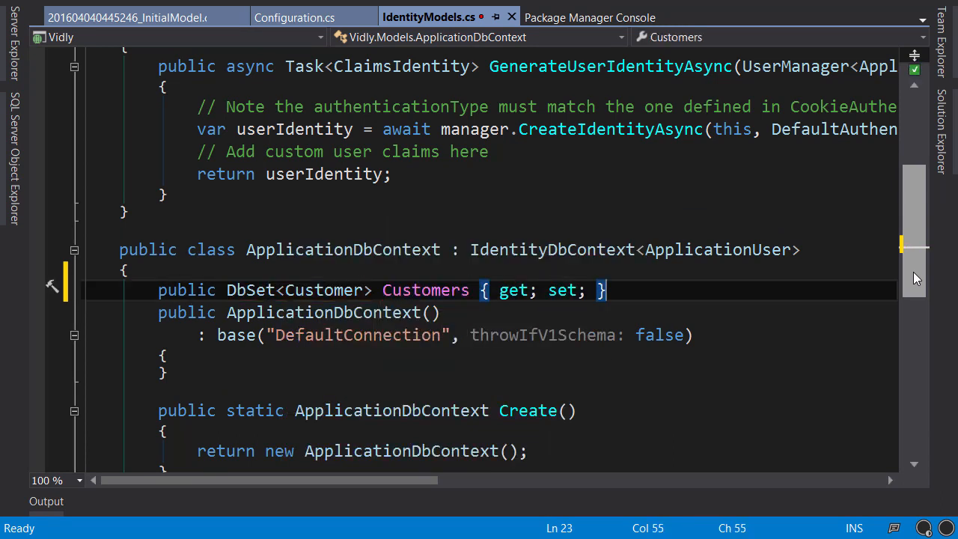
key("Enter")
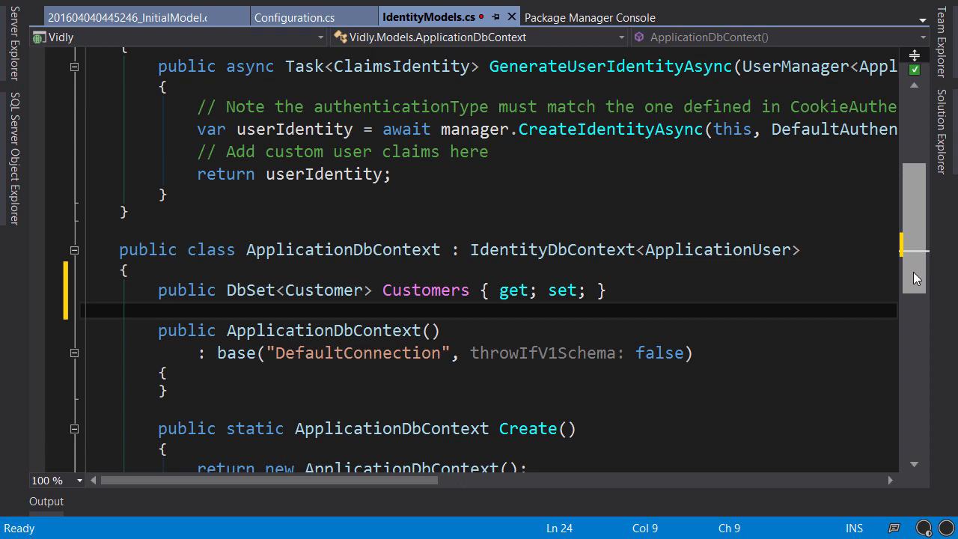
left_click(611, 3)
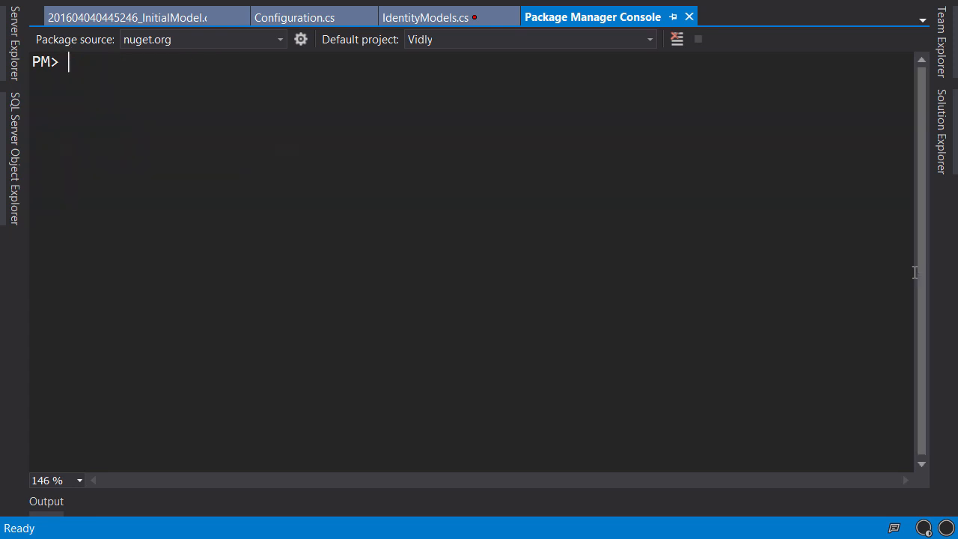
Run add-migration InitialModel -force and reload the regenerated migration file
type("add-migration")
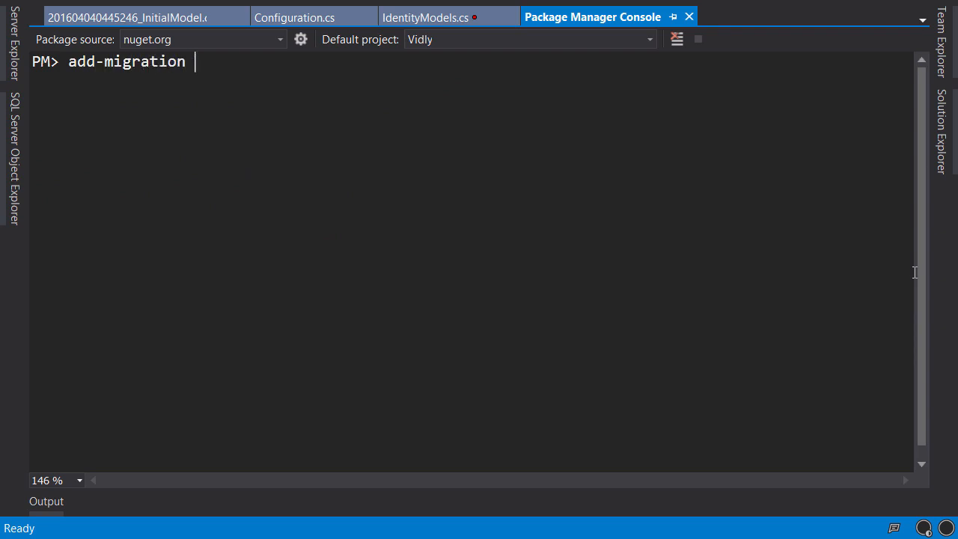
type("InitialModel")
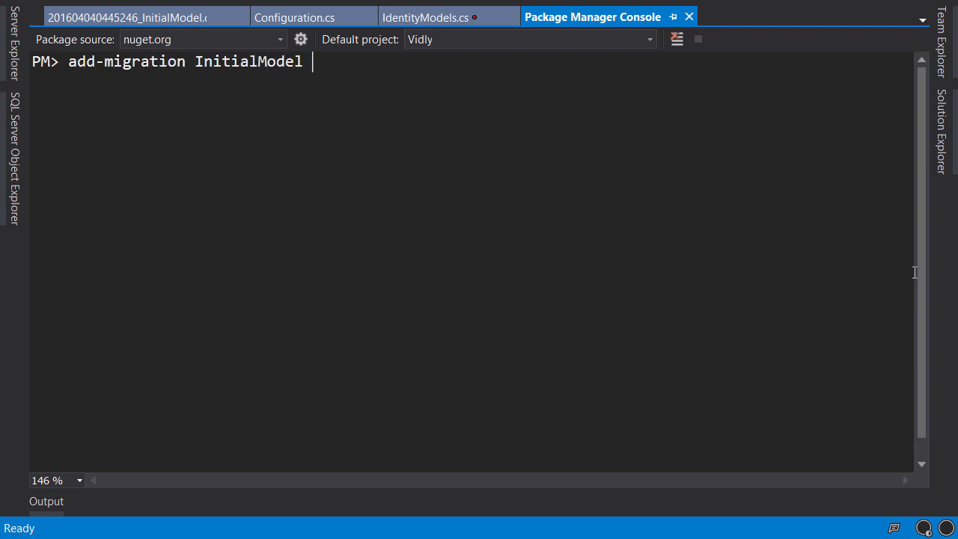
type("-")
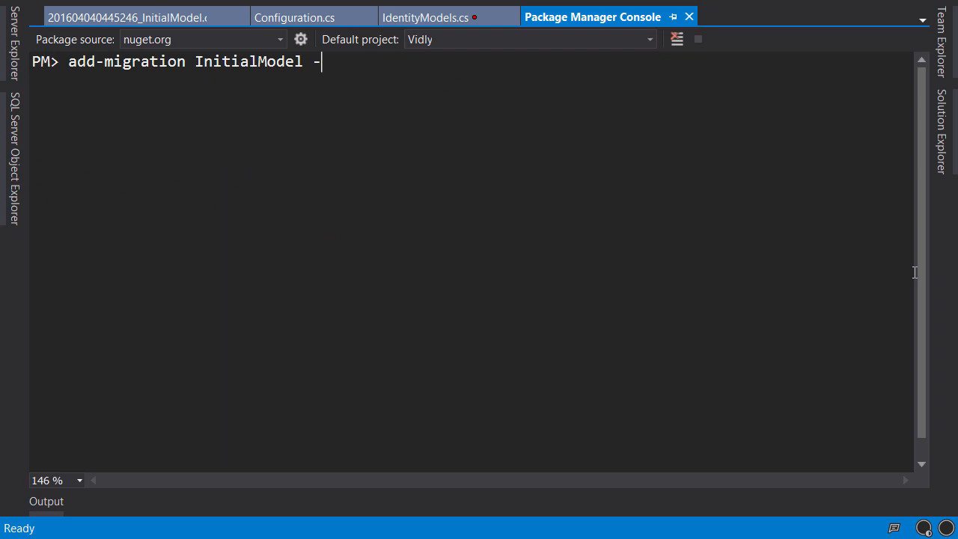
type("force")
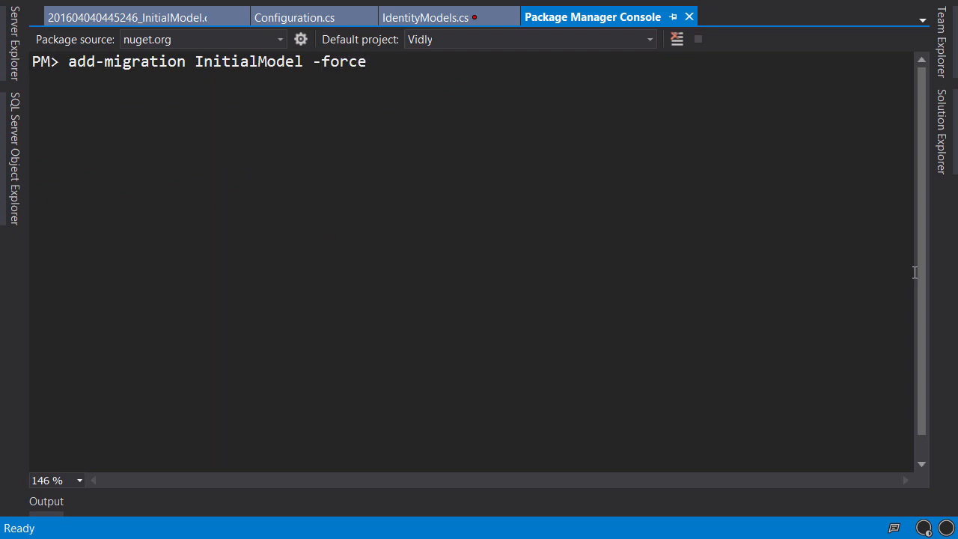
key("Enter")
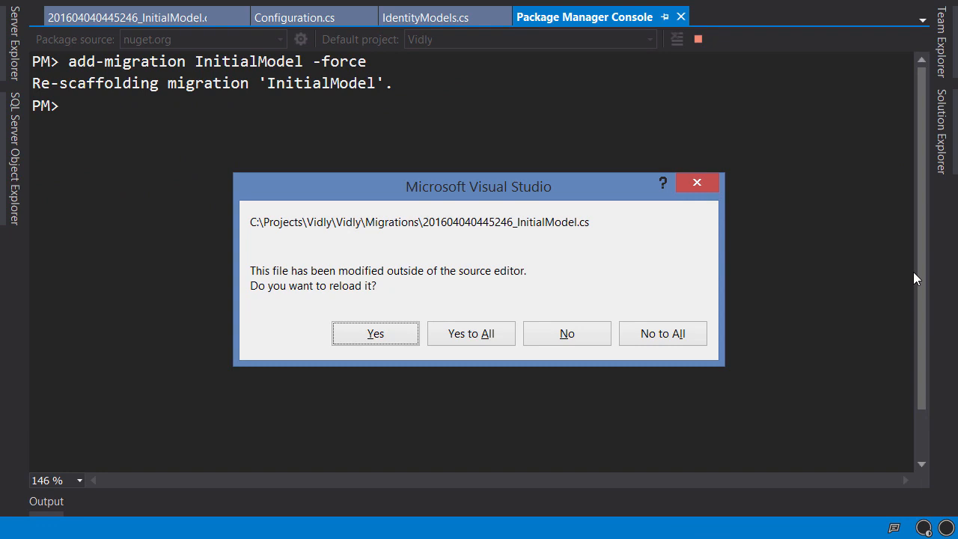
left_click(374, 333)
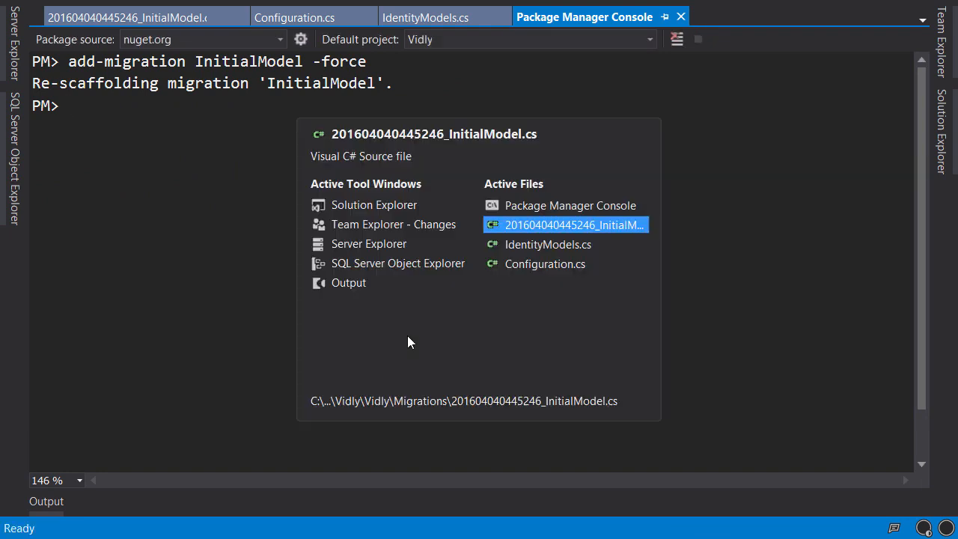
Locate the Customers table in the regenerated migration and inspect its identity Id column
left_click(566, 225)
type("Customer")
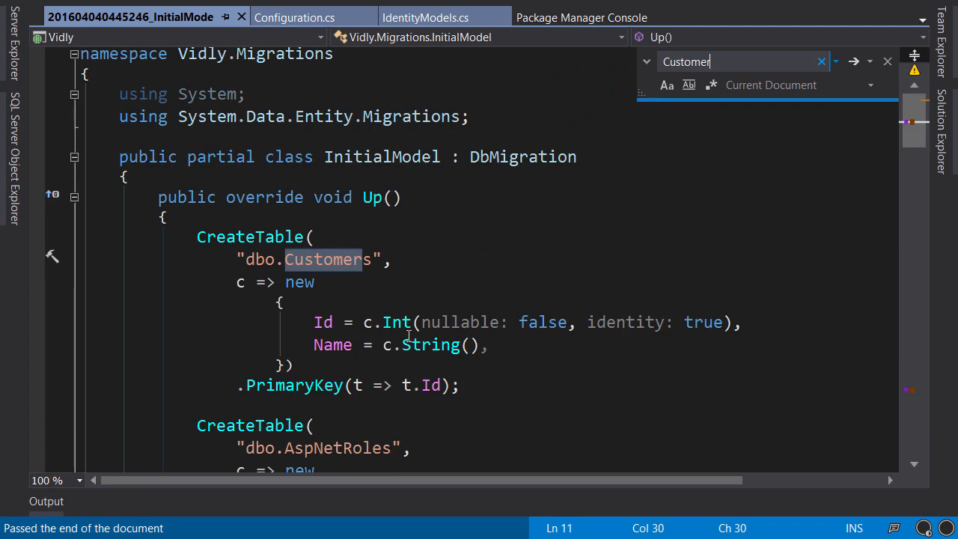
left_click(870, 63)
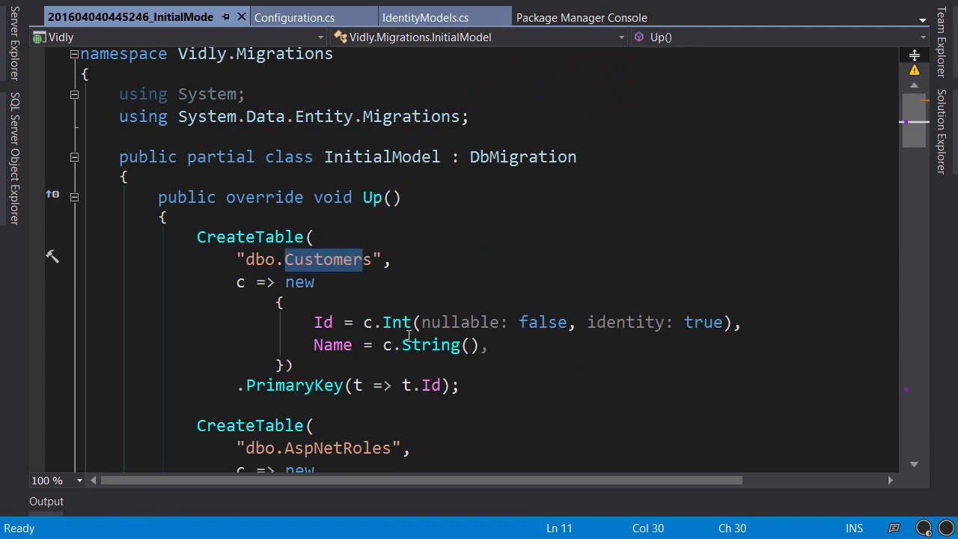
mouse_move(368, 390)
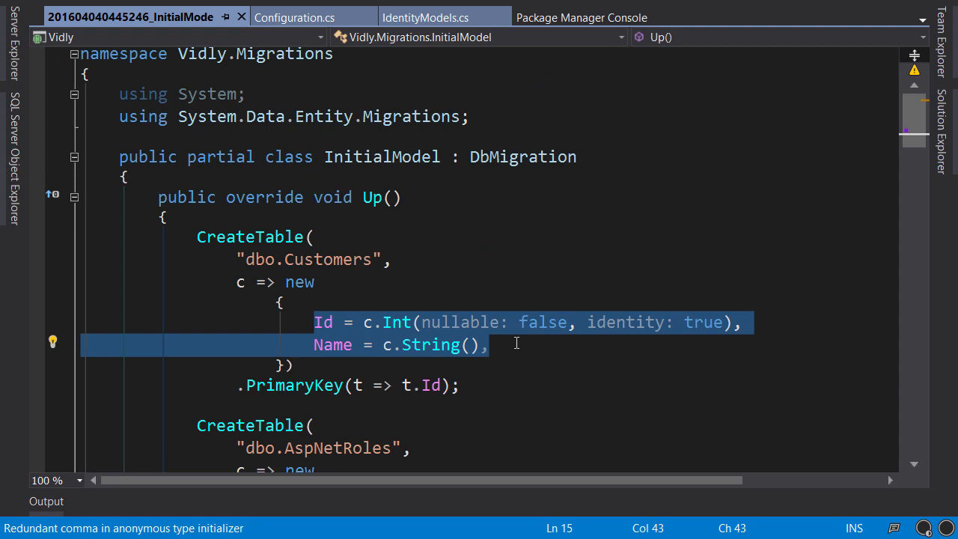
mouse_move(341, 331)
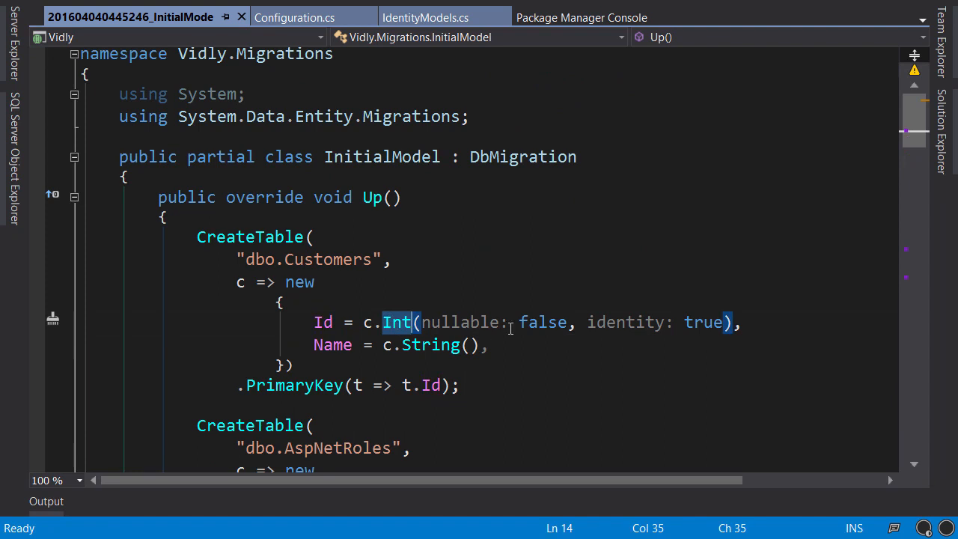
left_click(697, 322)
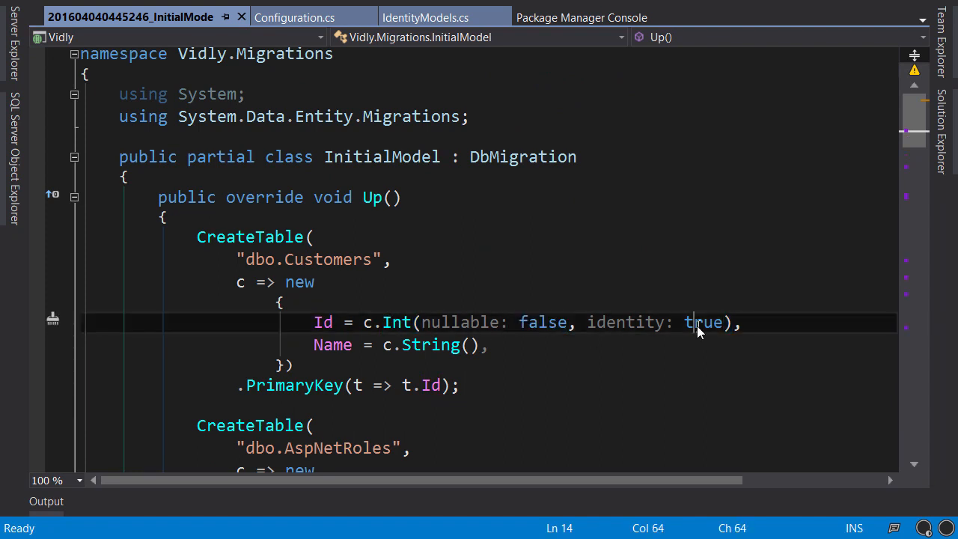
Inspect the String Name column, then bring up the window switcher
double_click(431, 344)
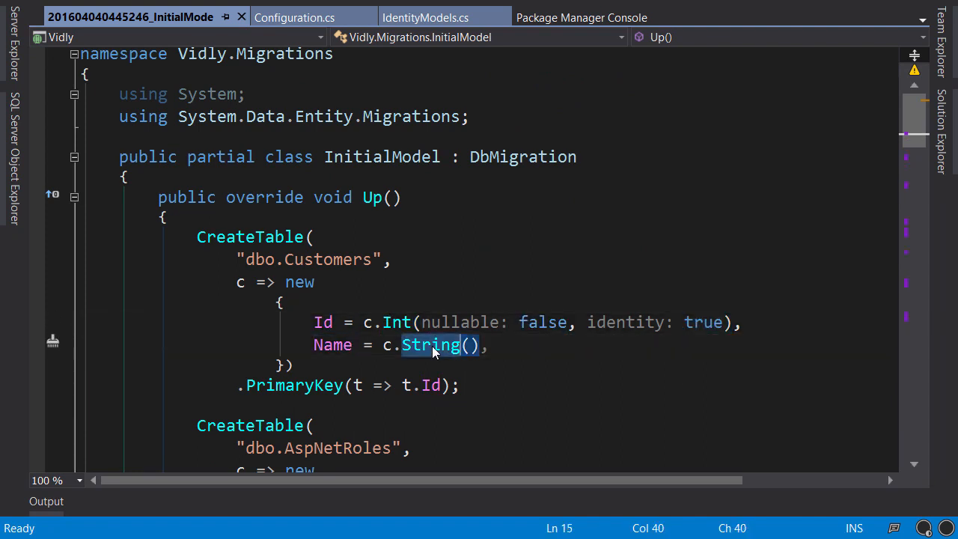
double_click(432, 344)
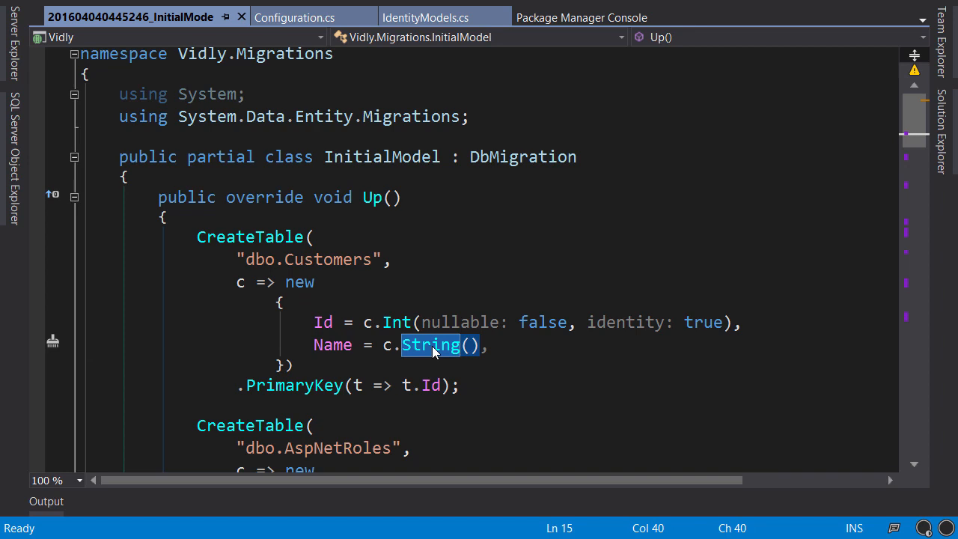
key("ctrl+tab")
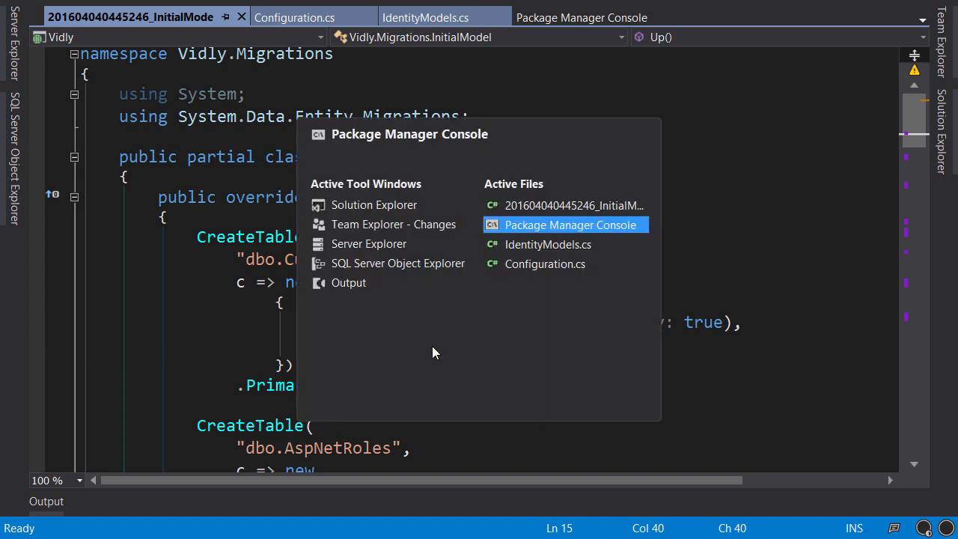
Run update-database in the Package Manager Console to apply InitialModel and Seed
left_click(572, 225)
type("update-")
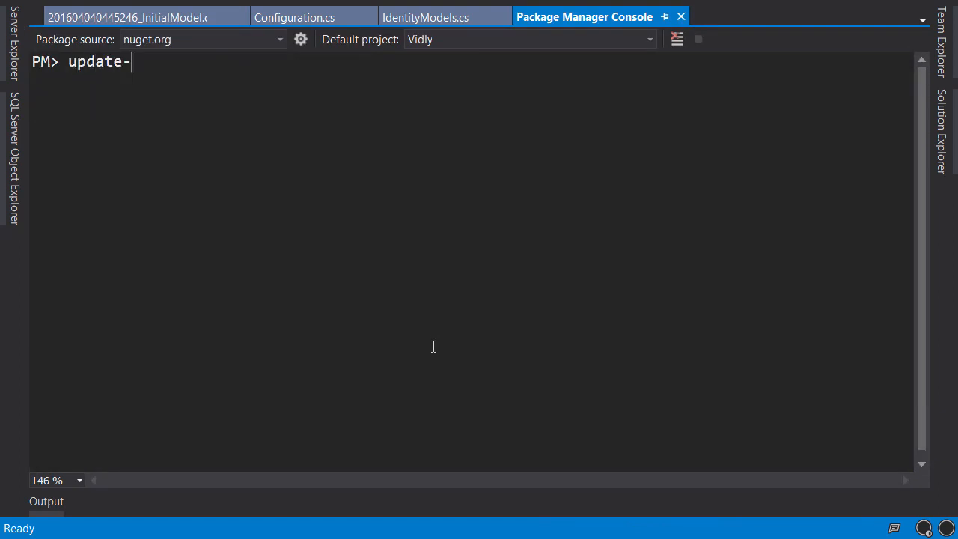
type("database")
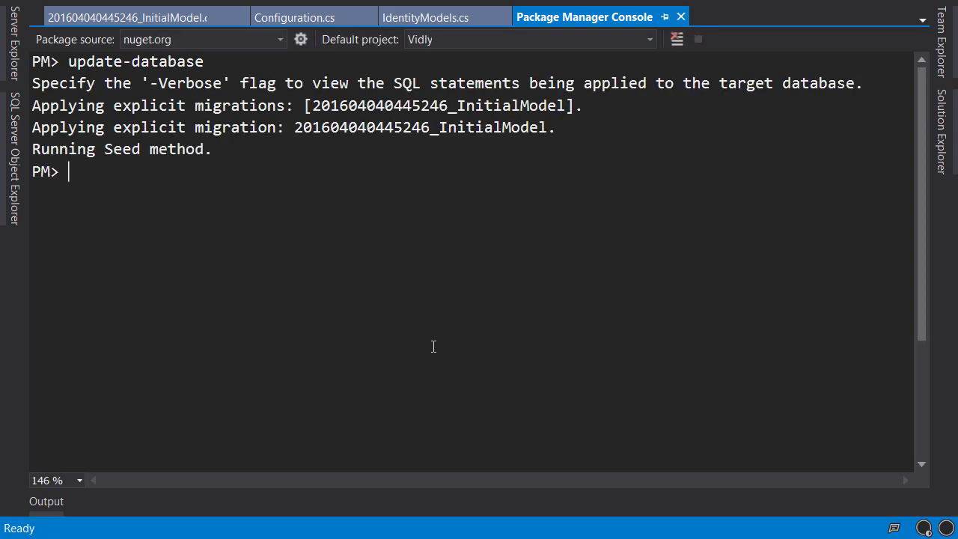
mouse_move(951, 153)
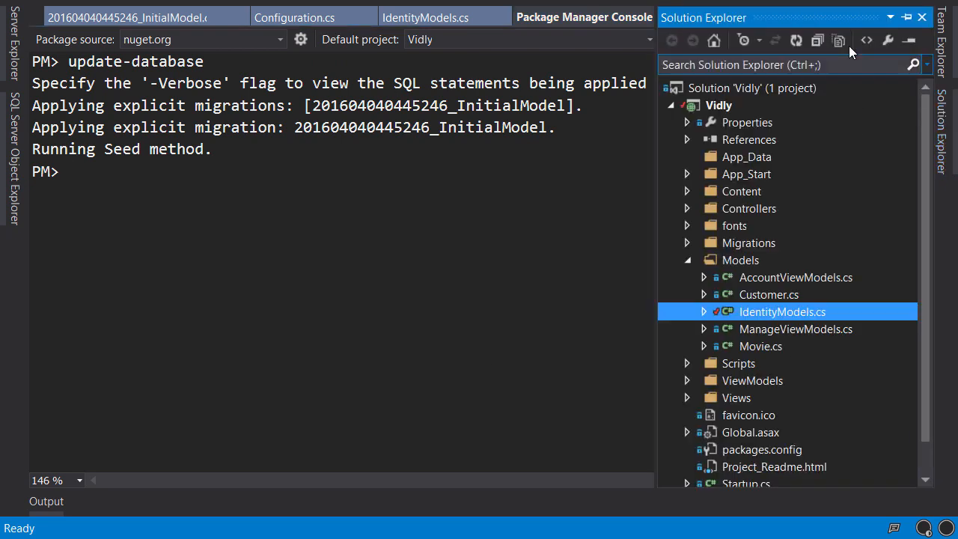
mouse_move(840, 42)
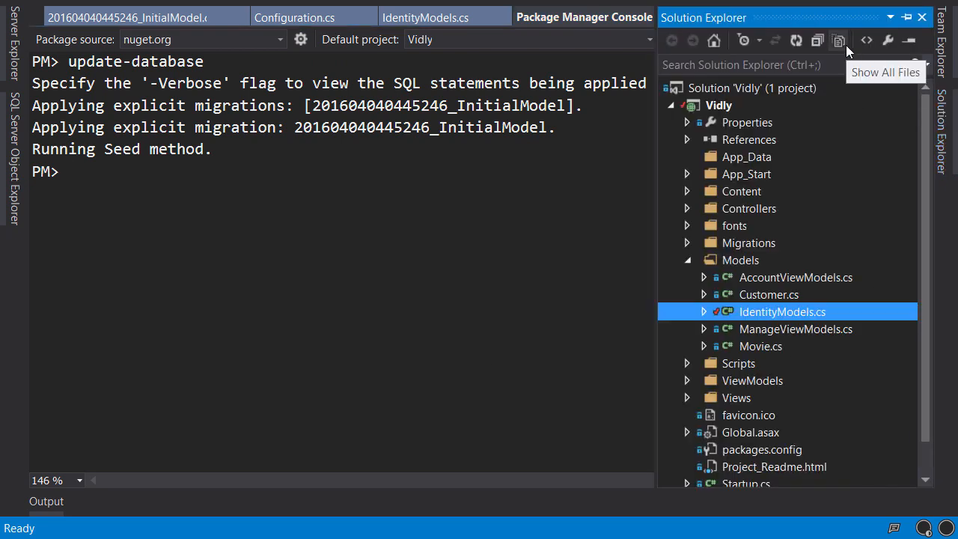
Show all project files and open the App_Data Vidly .mdf database in Server Explorer
left_click(841, 39)
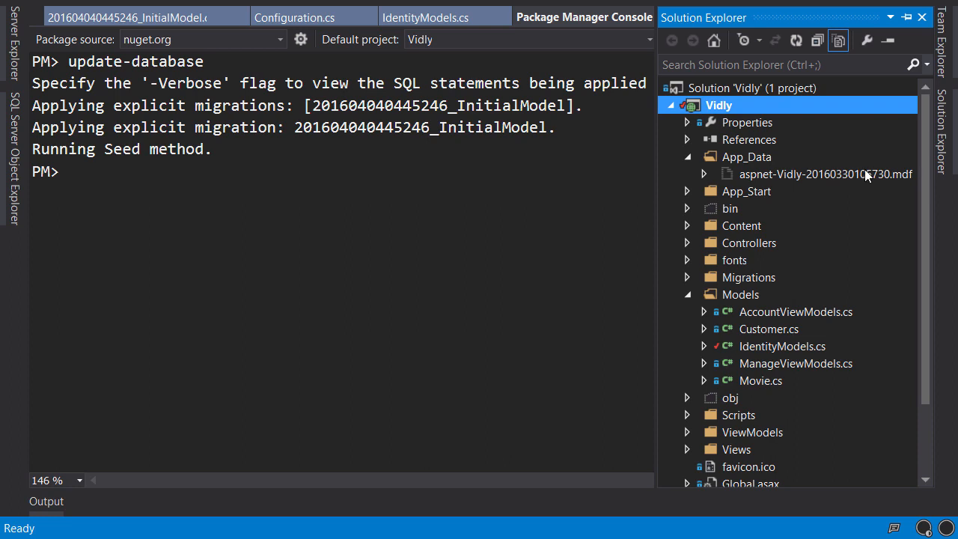
left_click(823, 174)
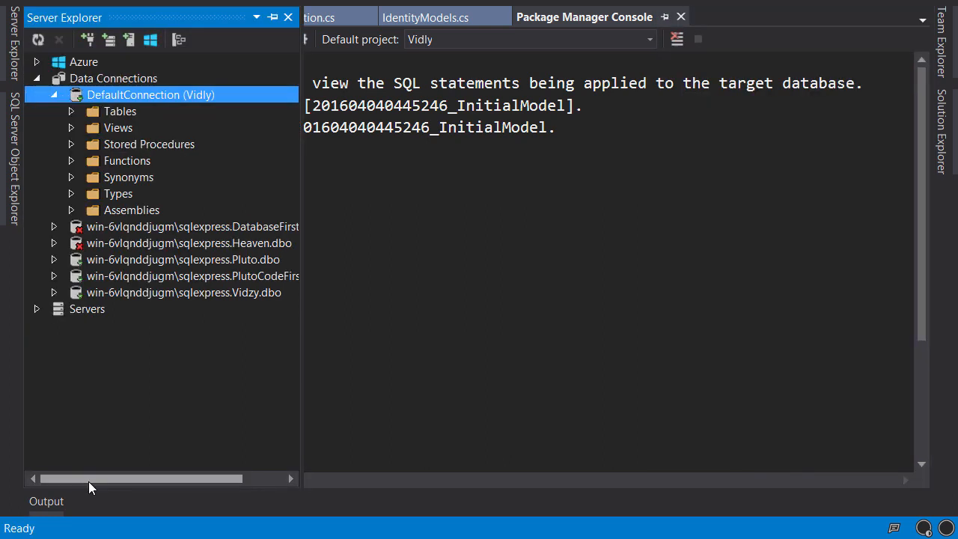
Expand the Tables folder and the Customers table to show its Id and Name columns
left_click(120, 111)
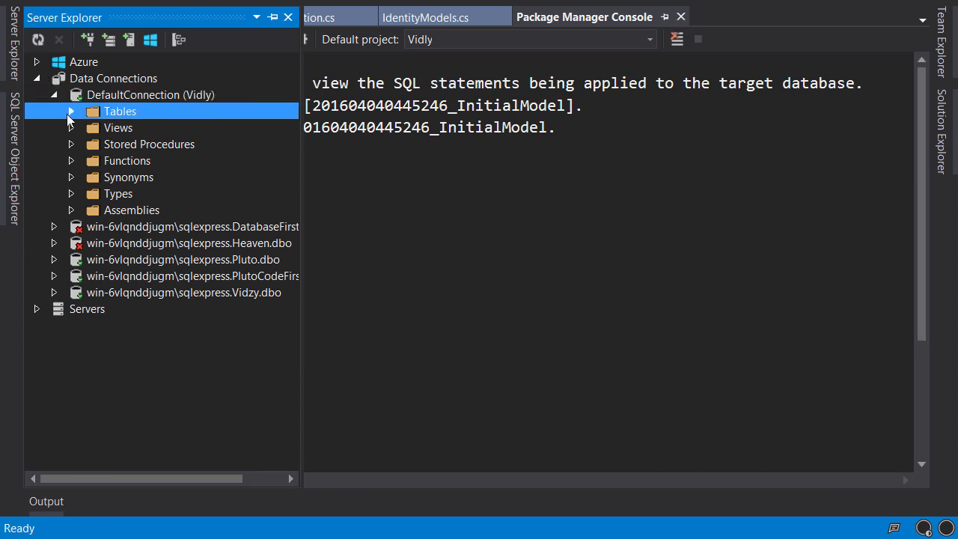
left_click(70, 111)
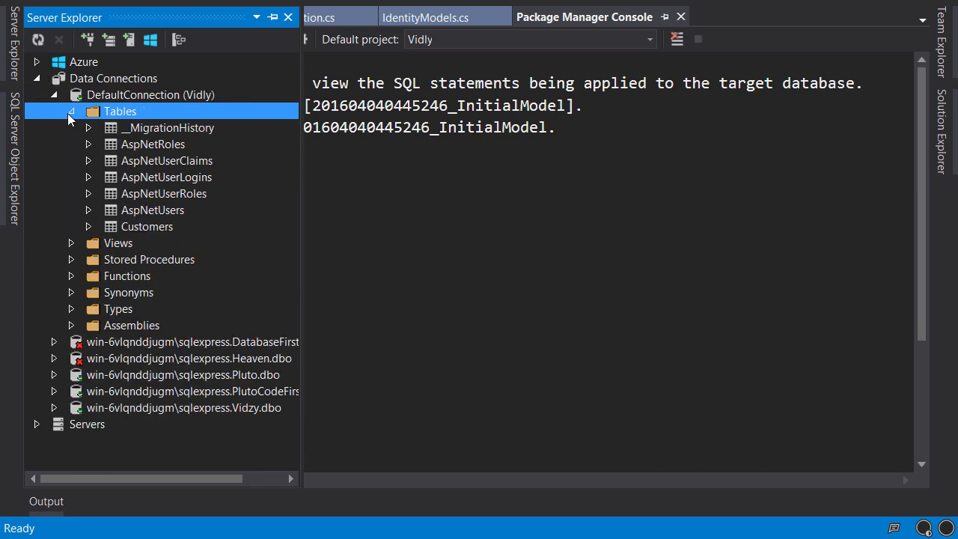
mouse_move(180, 148)
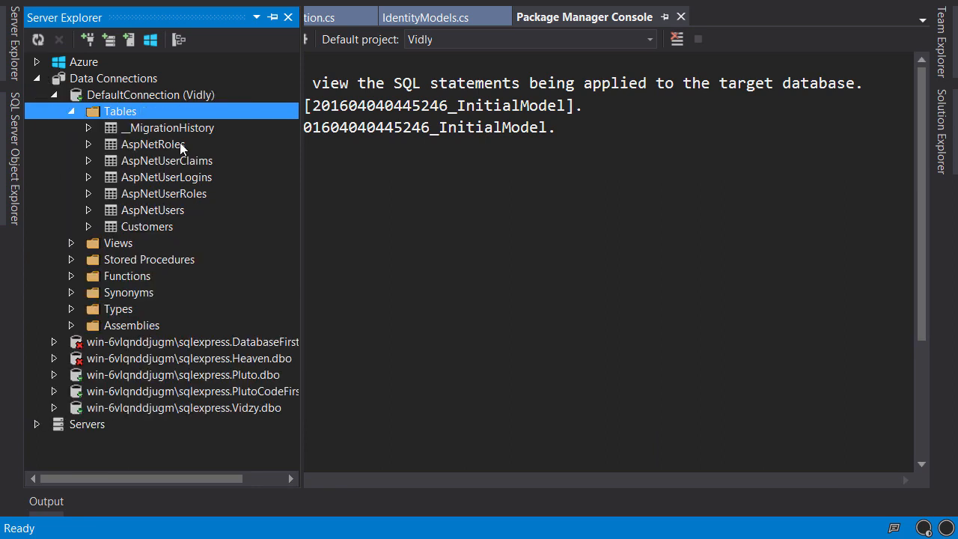
mouse_move(180, 209)
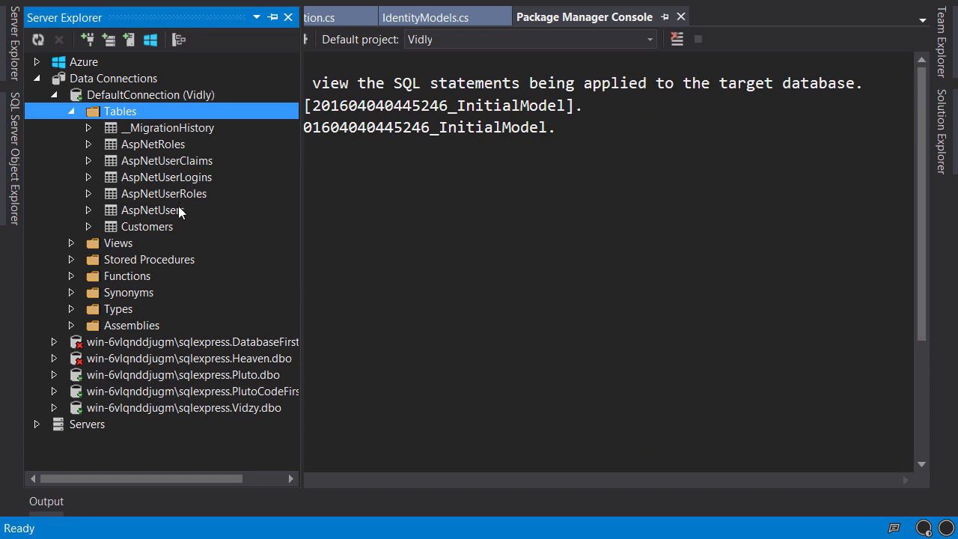
left_click(147, 226)
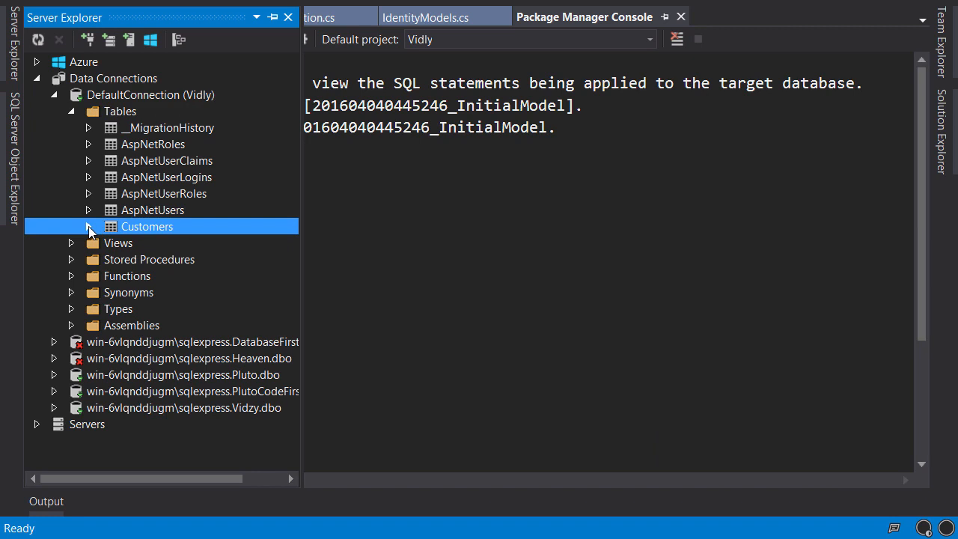
left_click(87, 226)
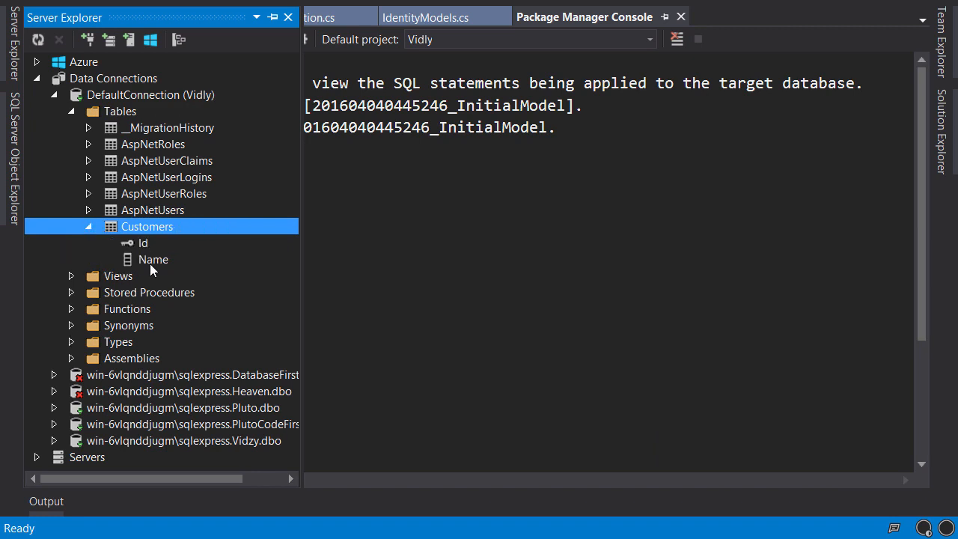
mouse_move(97, 236)
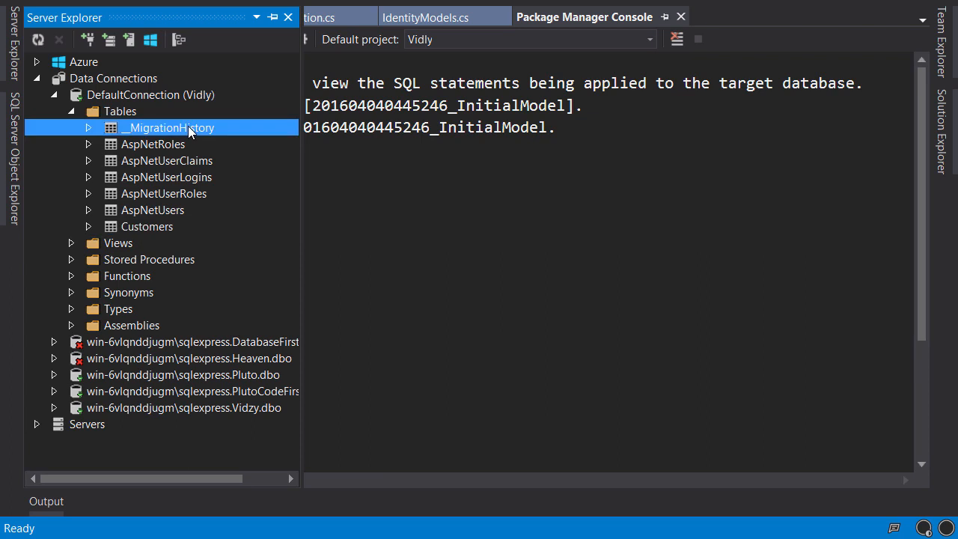
mouse_move(253, 135)
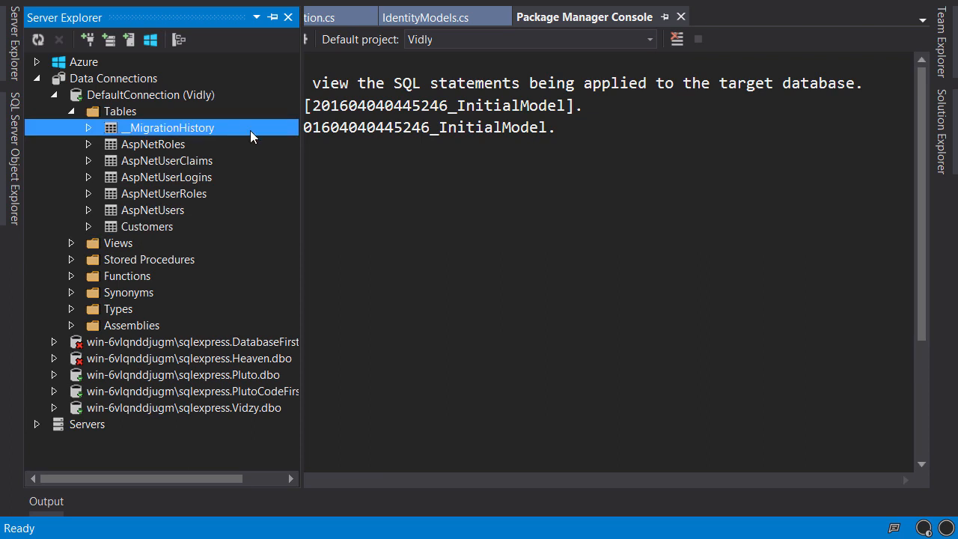